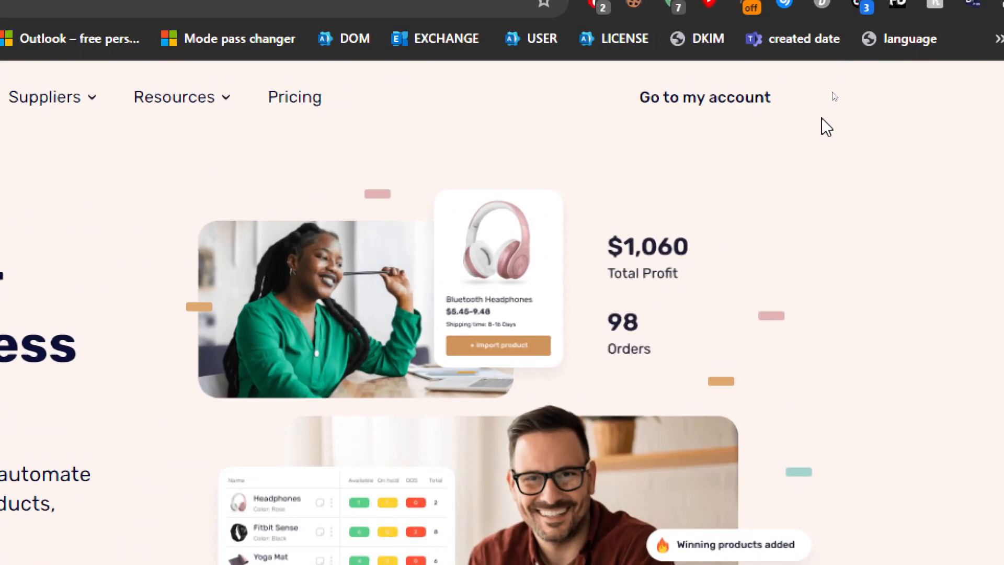
{"action": "mouse_move", "coordinate": [704, 97]}
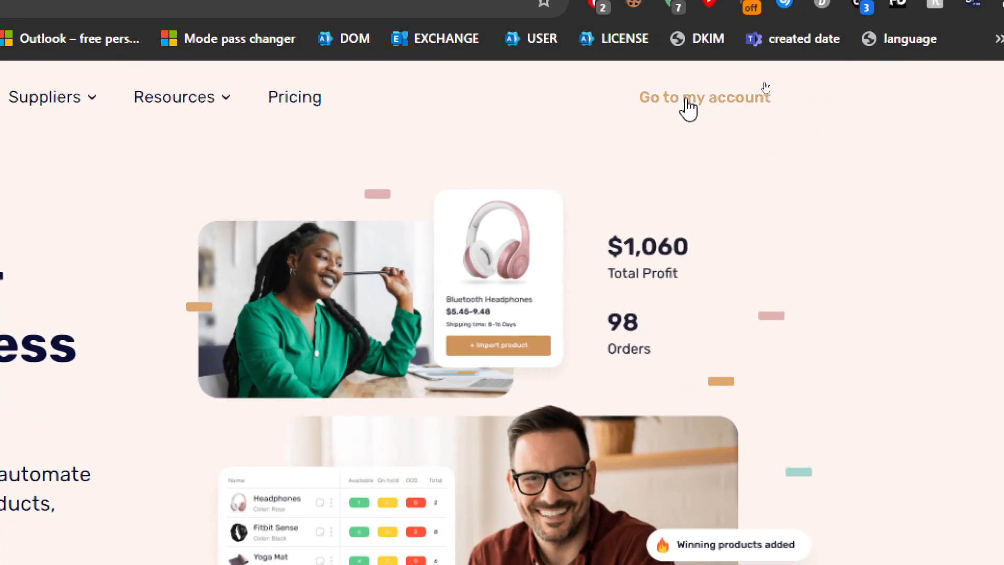
Expand the AutoDS Integrations menu listing Shopify, Facebook, Etsy, WooCommerce, eBay, Amazon and Wix
{"action": "left_click", "coordinate": [703, 96]}
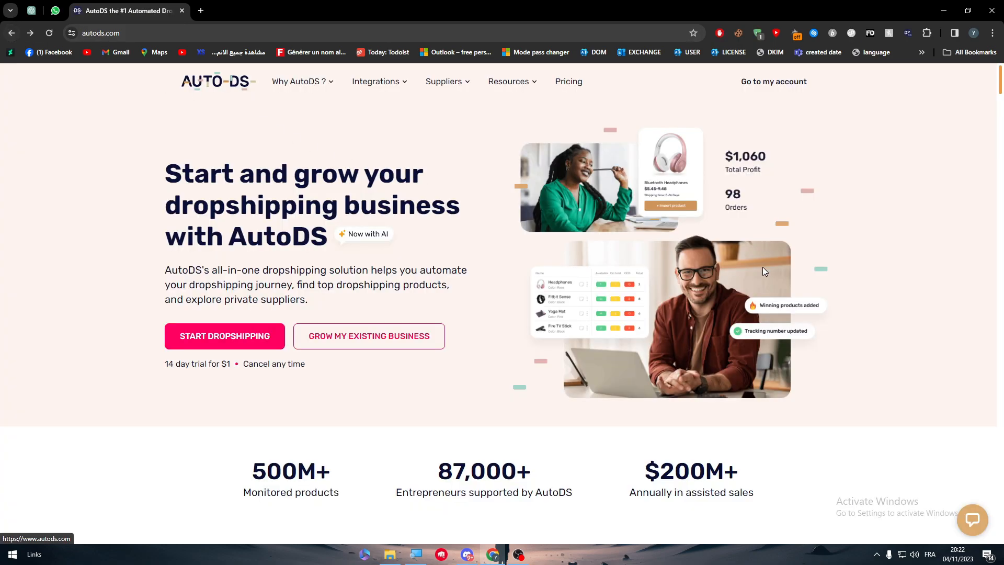
{"action": "mouse_move", "coordinate": [406, 226]}
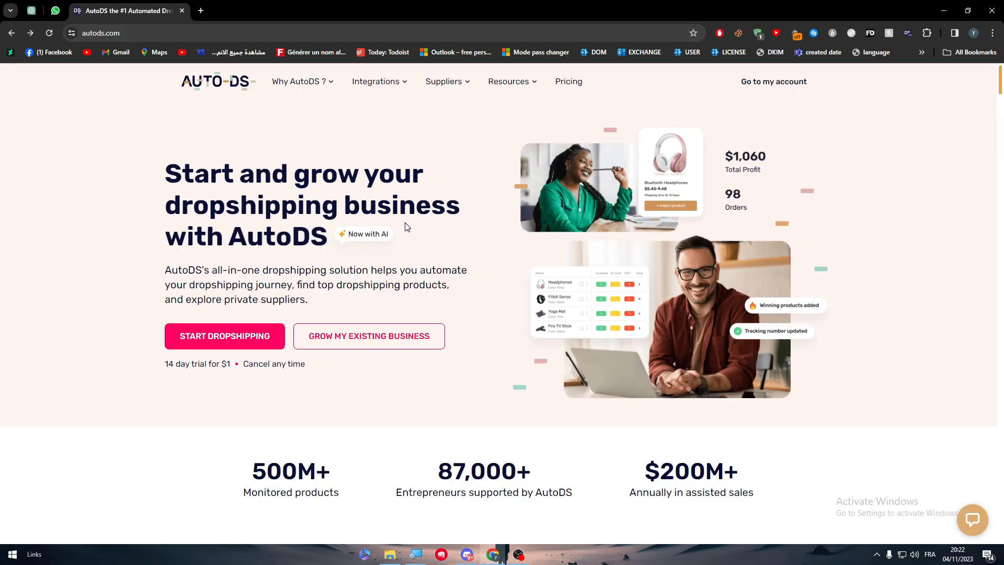
{"action": "mouse_move", "coordinate": [388, 118]}
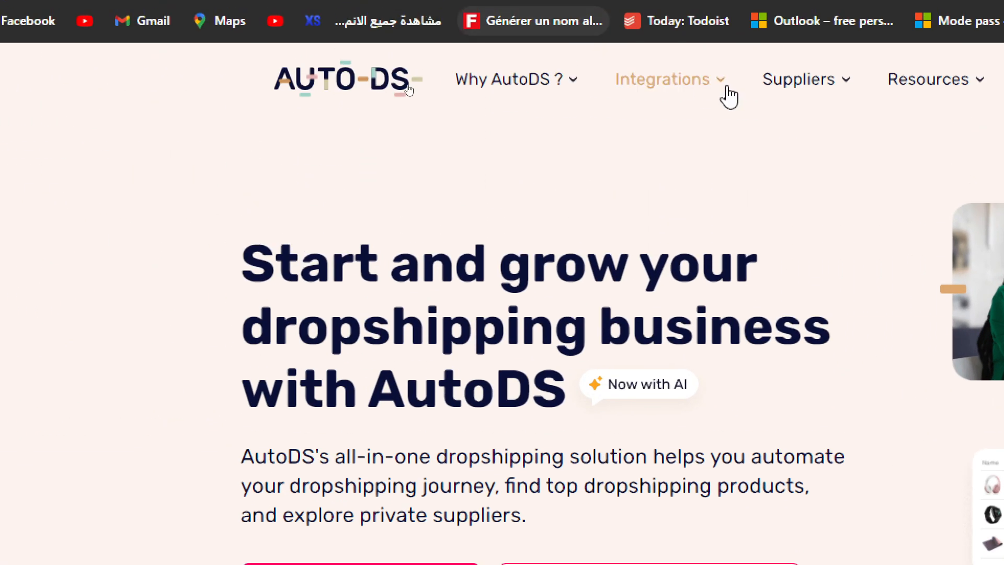
{"action": "left_click", "coordinate": [664, 79]}
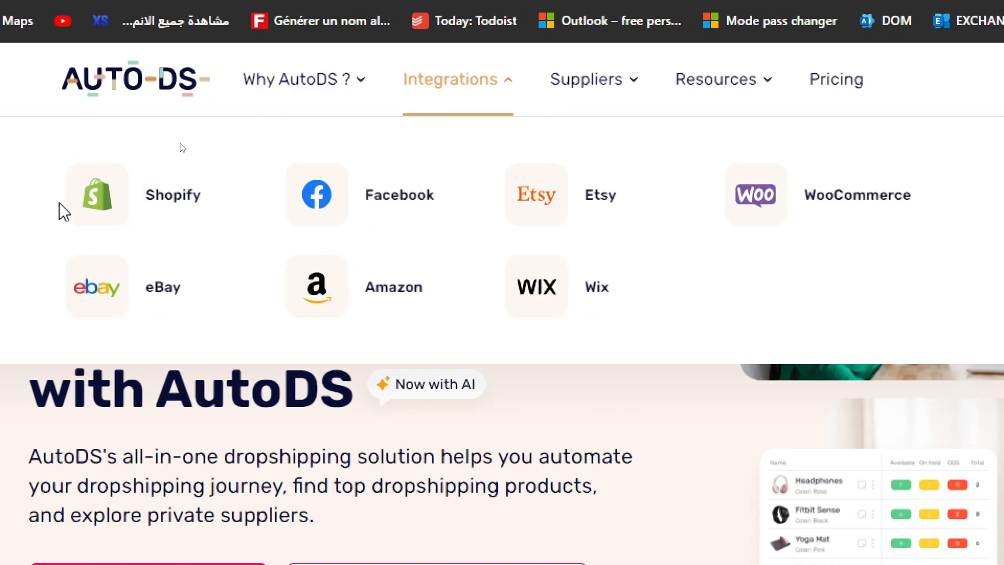
{"action": "mouse_move", "coordinate": [664, 322]}
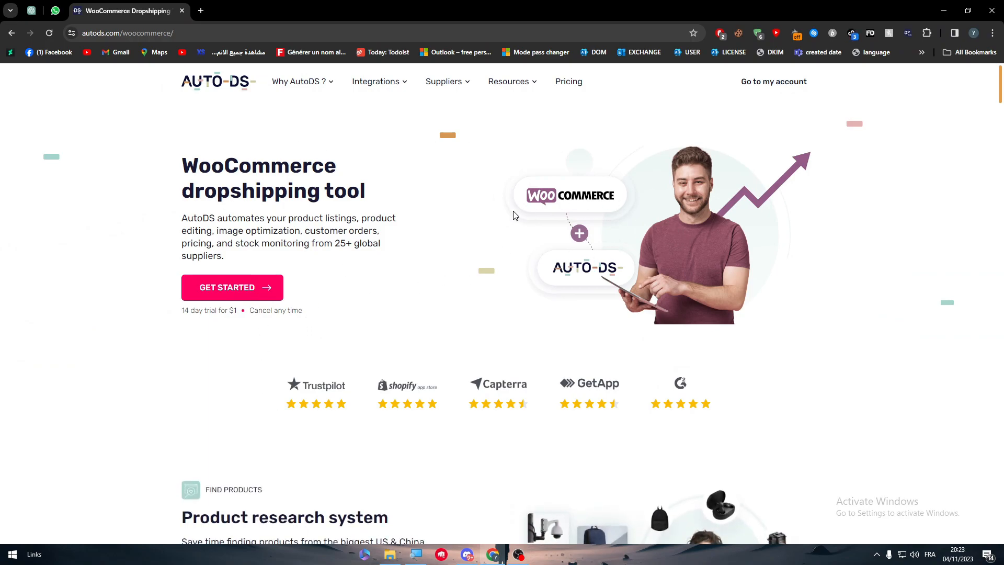
{"action": "left_click", "coordinate": [232, 287]}
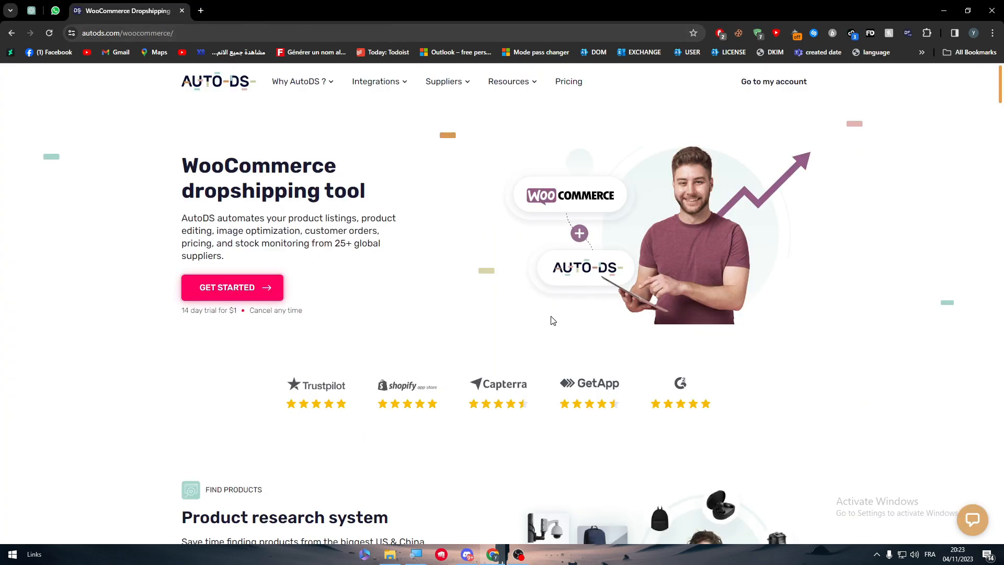
{"action": "scroll", "scroll_direction": "down", "scroll_amount": 3}
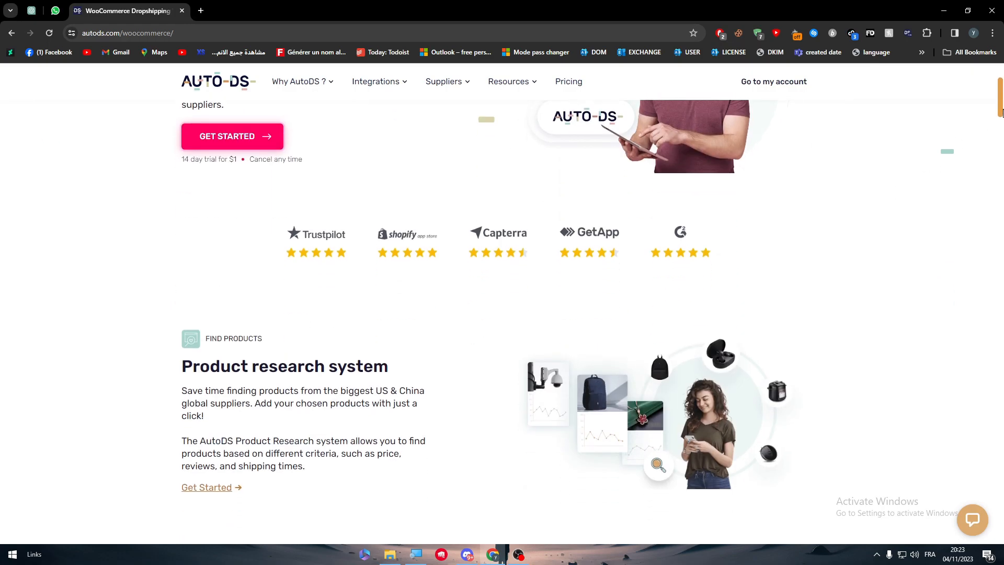
{"action": "scroll", "scroll_direction": "down", "scroll_amount": 3}
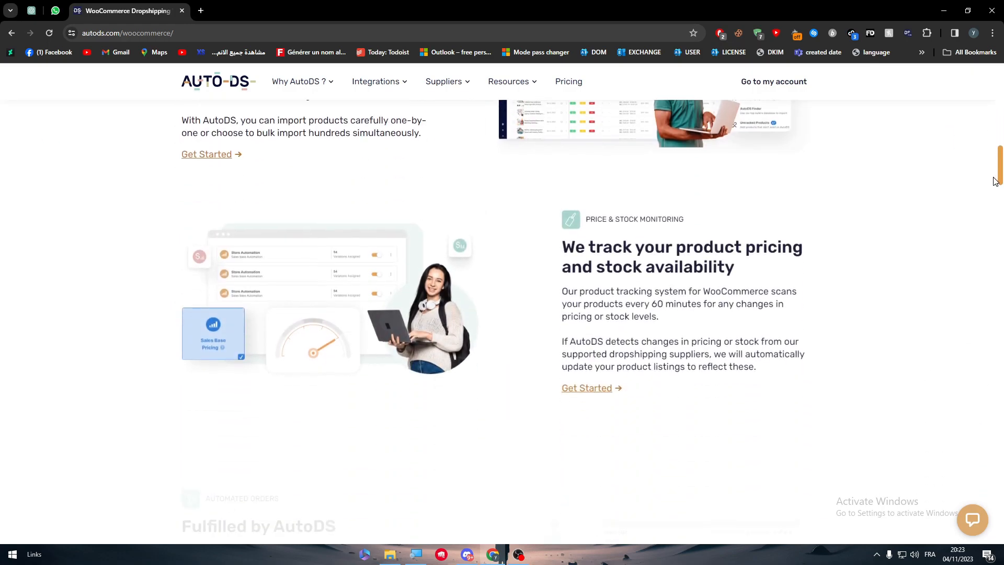
{"action": "scroll", "scroll_direction": "down", "scroll_amount": 3}
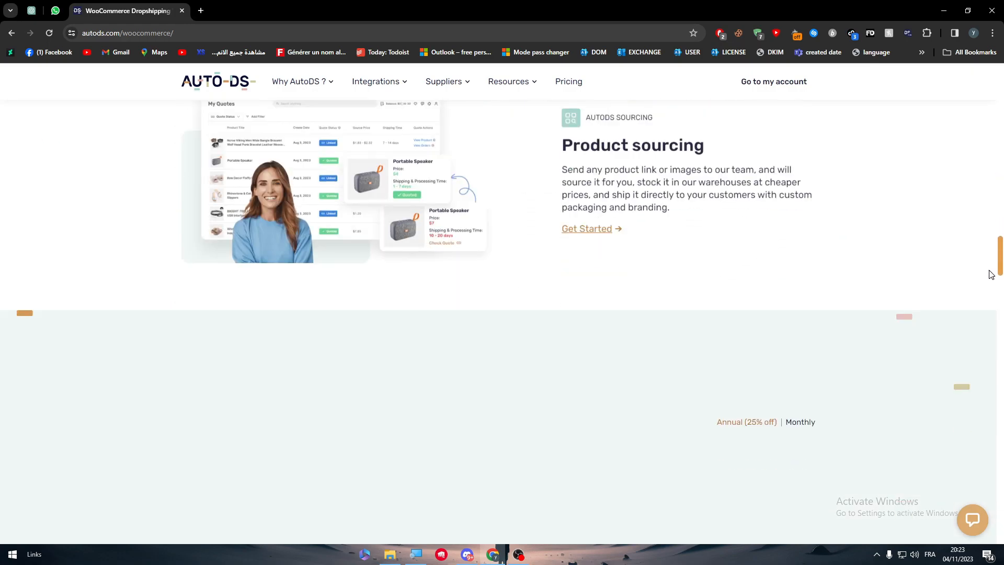
{"action": "scroll", "scroll_direction": "down", "scroll_amount": 3}
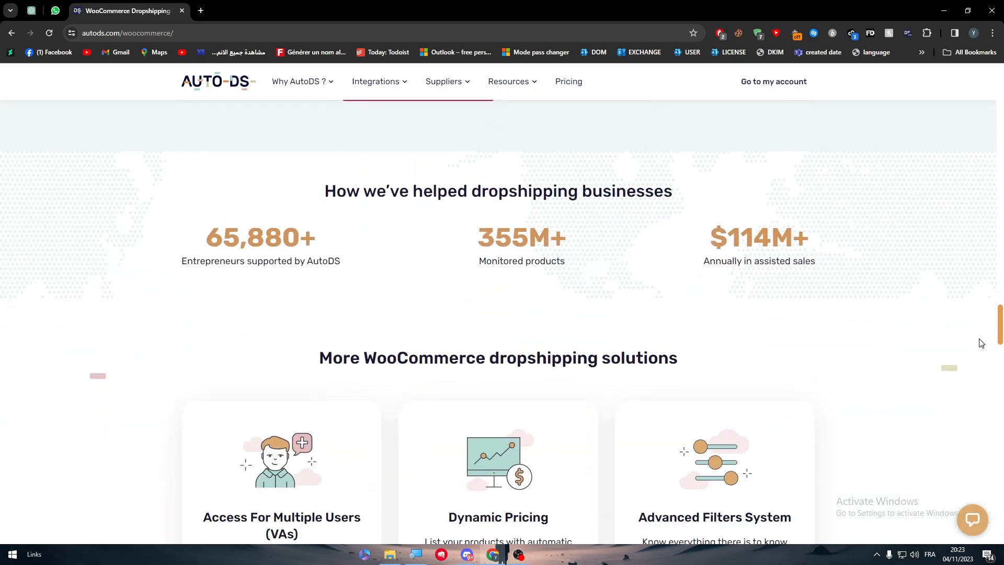
{"action": "scroll", "scroll_direction": "down", "scroll_amount": 3}
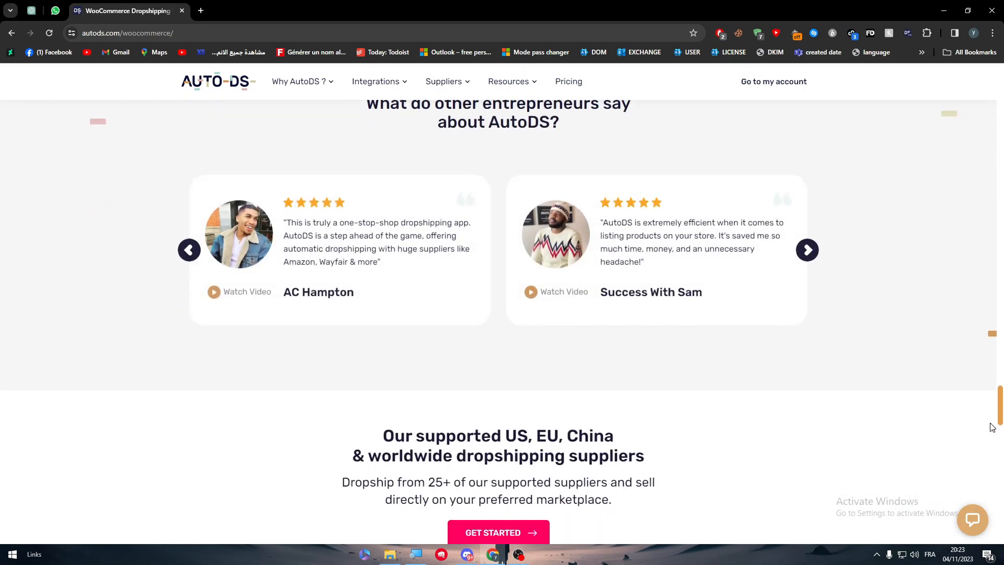
{"action": "scroll", "scroll_direction": "up", "scroll_amount": 3}
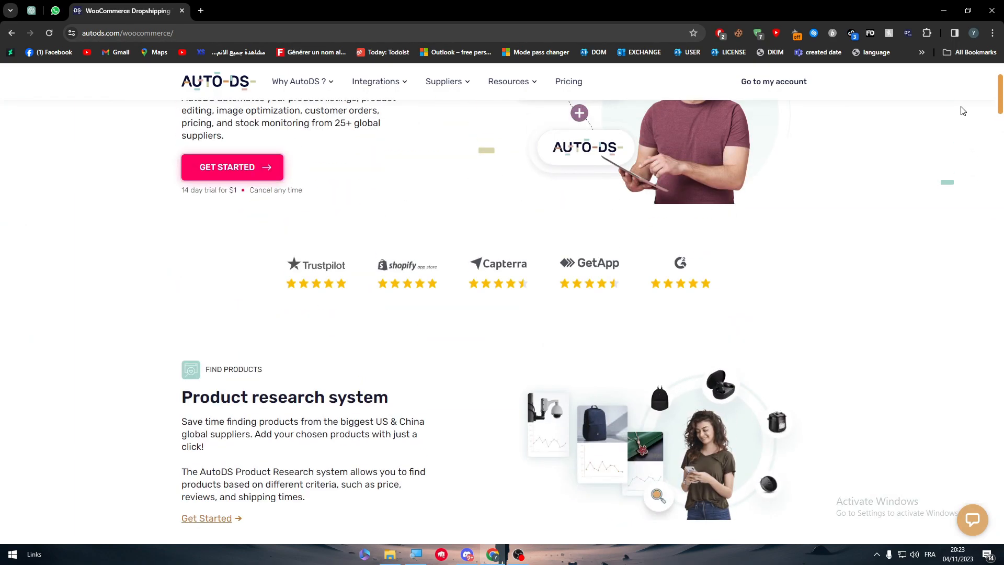
{"action": "scroll", "scroll_direction": "down", "scroll_amount": 3}
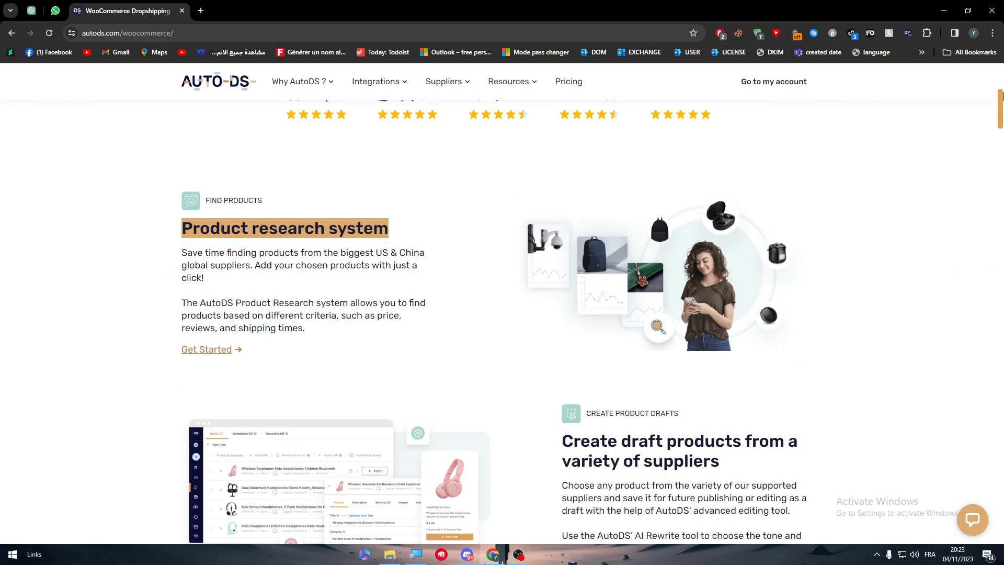
{"action": "scroll", "scroll_direction": "down", "scroll_amount": 3}
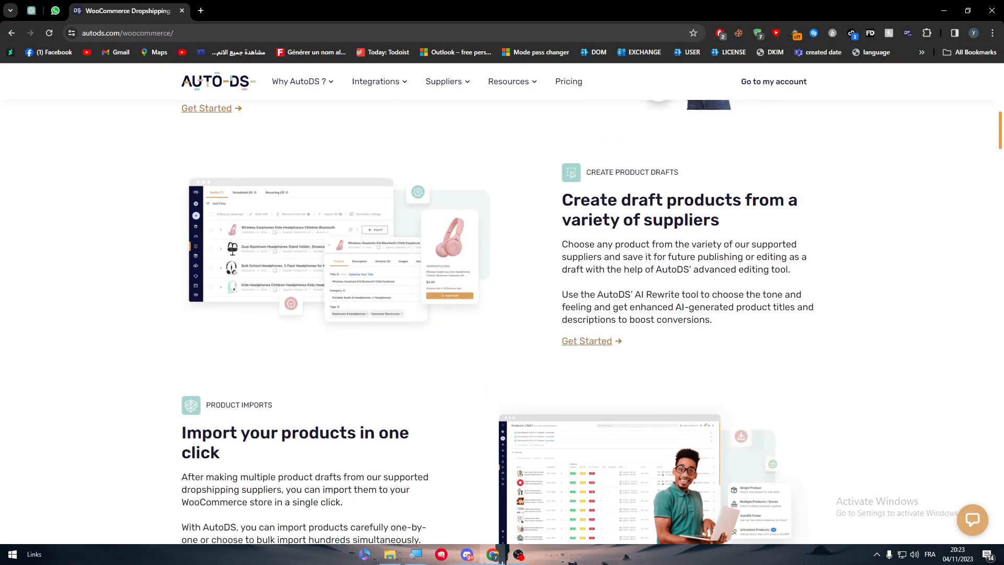
{"action": "scroll", "scroll_direction": "down", "scroll_amount": 3}
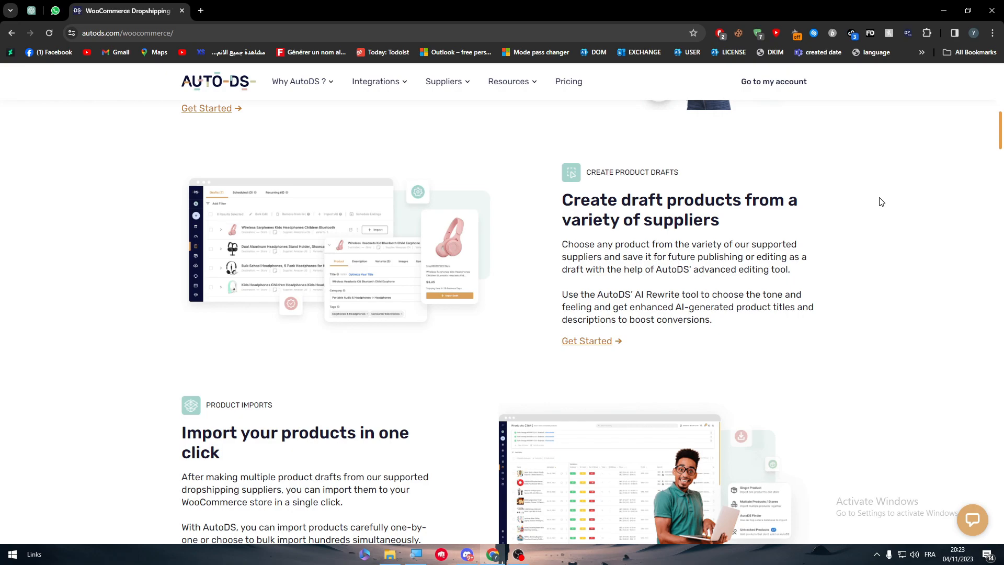
{"action": "scroll", "scroll_direction": "down", "scroll_amount": 3}
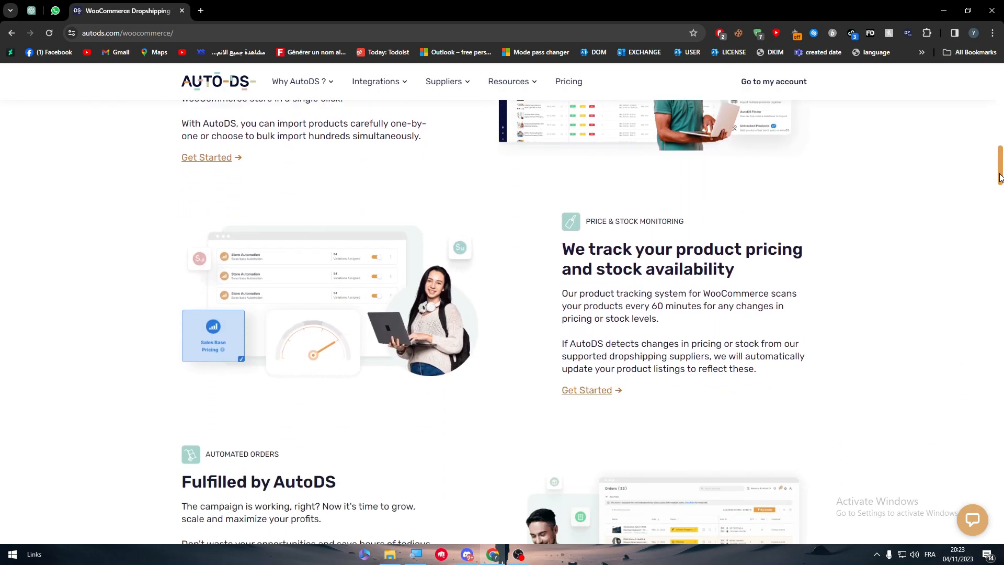
{"action": "scroll", "scroll_direction": "down", "scroll_amount": 3}
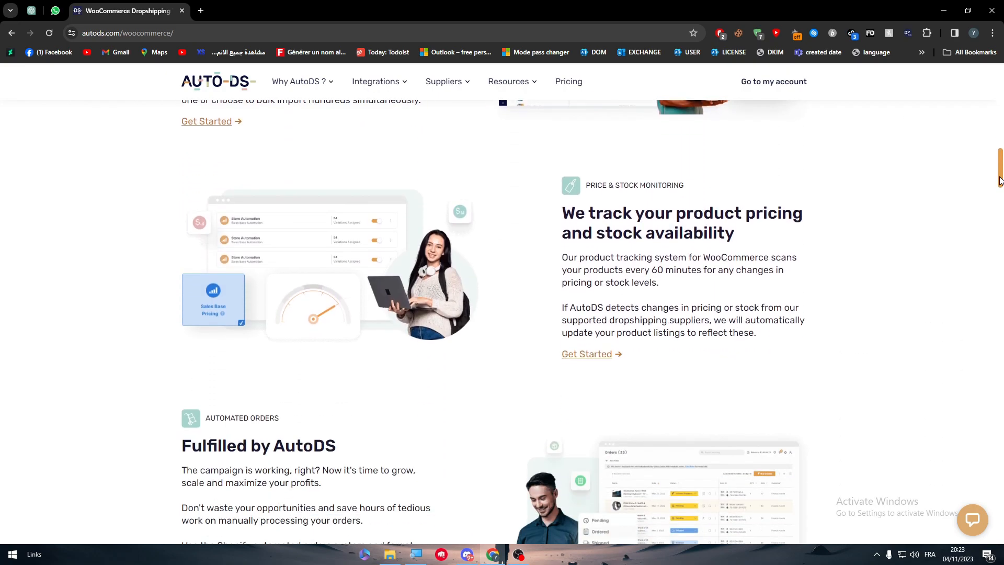
{"action": "scroll", "scroll_direction": "down", "scroll_amount": 3}
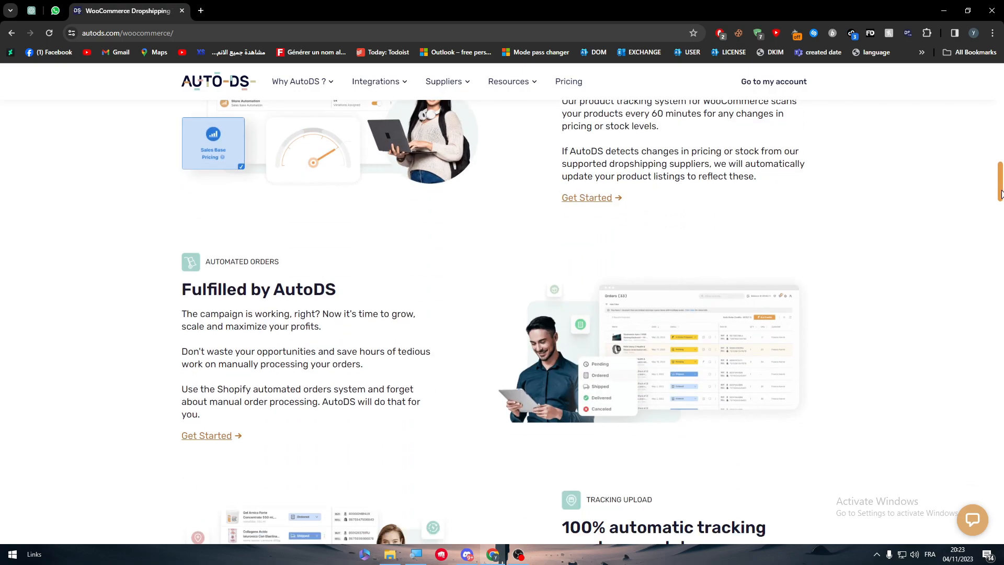
{"action": "scroll", "scroll_direction": "down", "scroll_amount": 3}
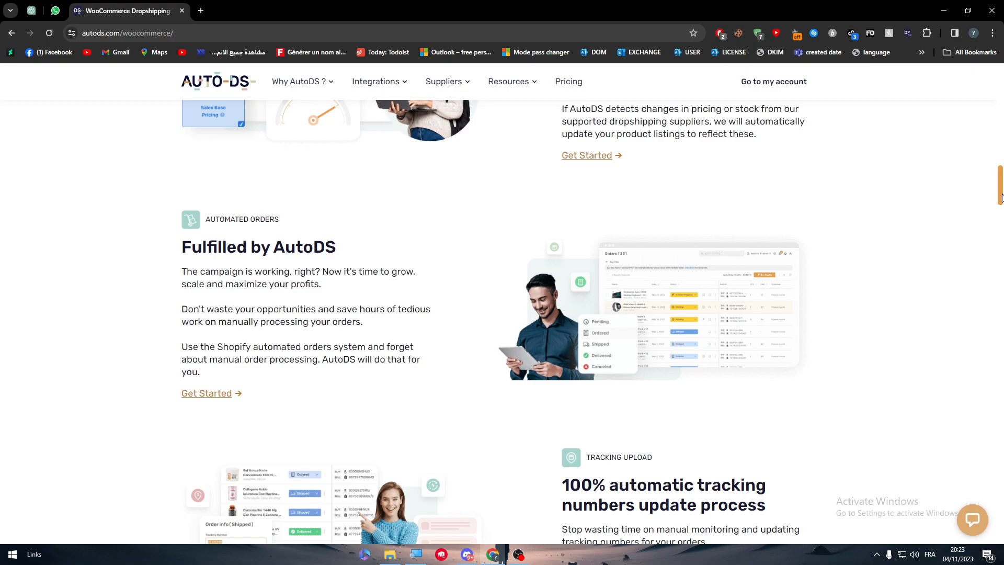
{"action": "scroll", "scroll_direction": "down", "scroll_amount": 3}
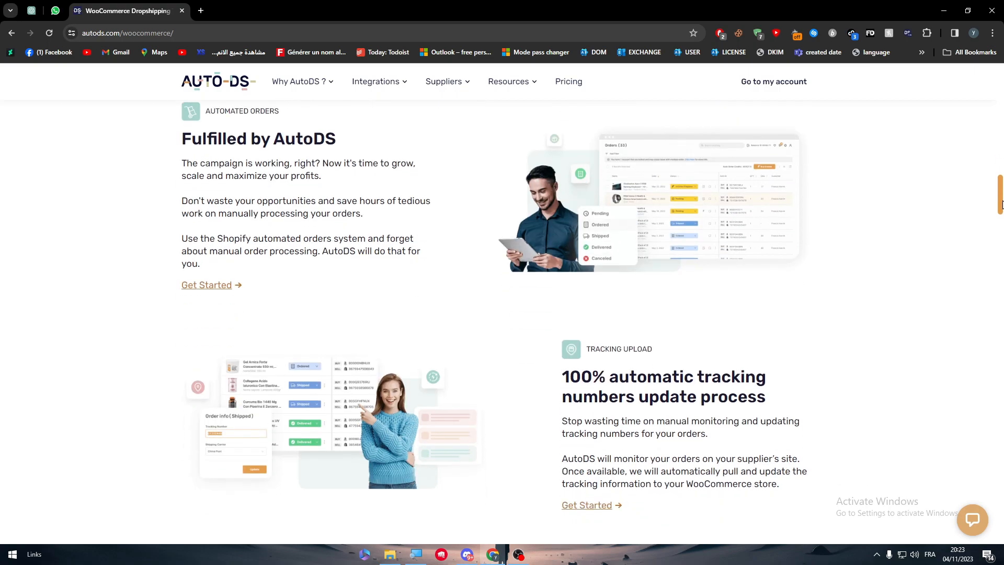
{"action": "scroll", "scroll_direction": "down", "scroll_amount": 3}
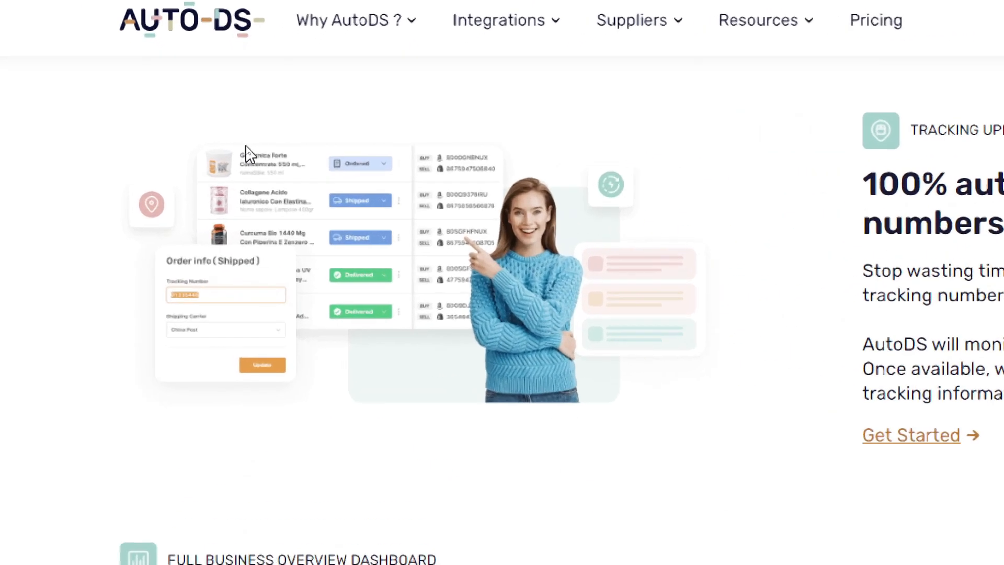
{"action": "scroll", "scroll_direction": "down", "scroll_amount": 3}
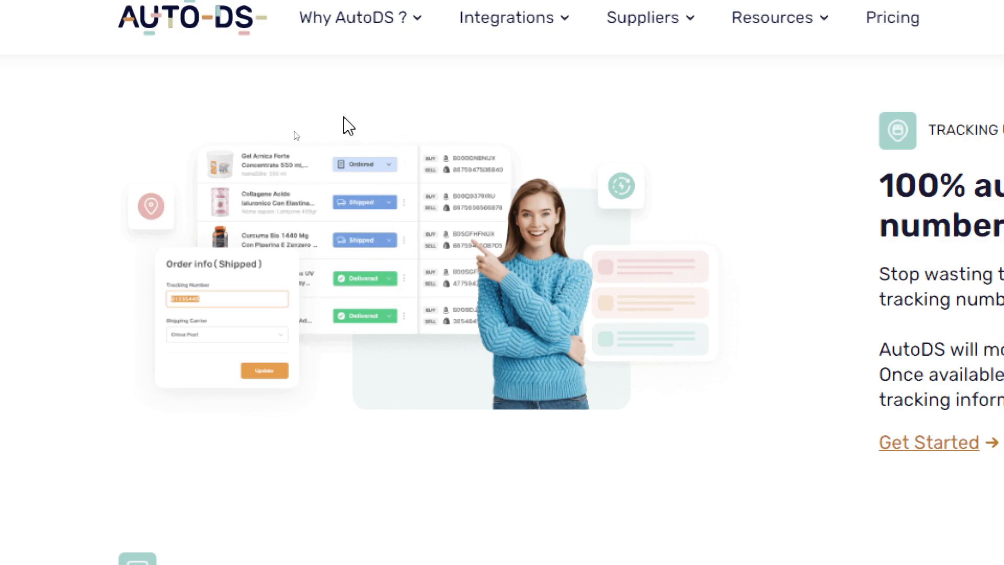
{"action": "mouse_move", "coordinate": [359, 186]}
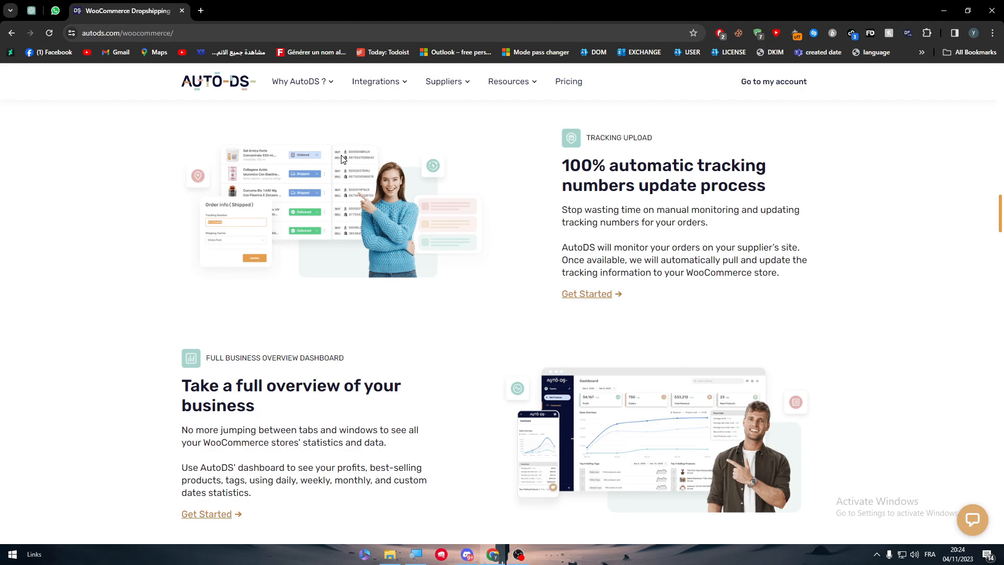
{"action": "mouse_move", "coordinate": [344, 184]}
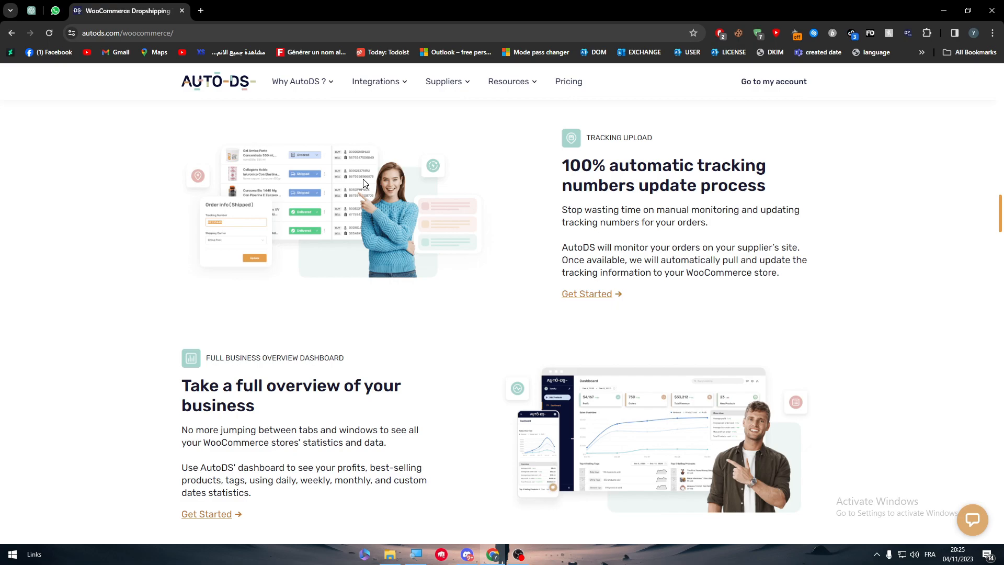
{"action": "mouse_move", "coordinate": [627, 157]}
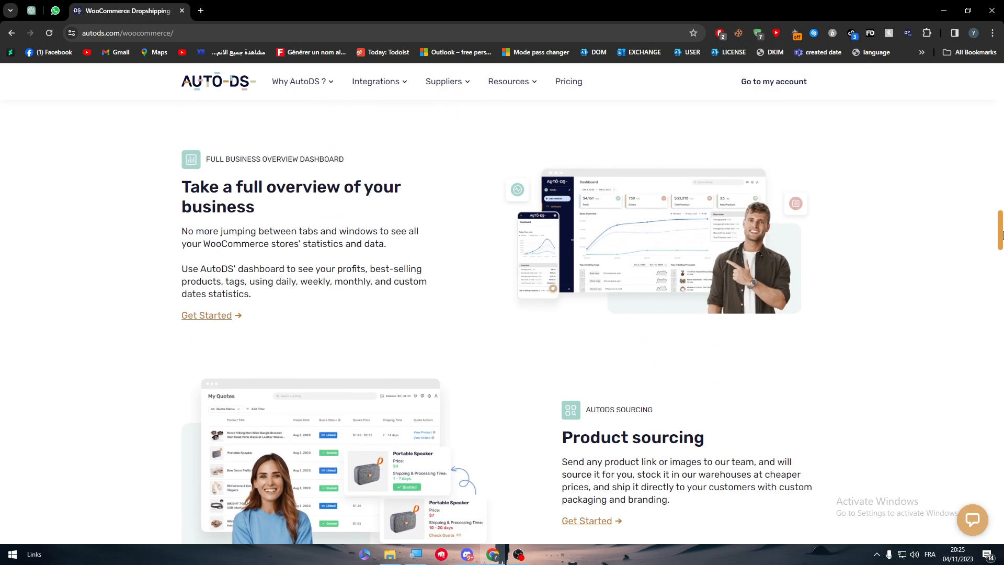
{"action": "scroll", "scroll_direction": "down", "scroll_amount": 3}
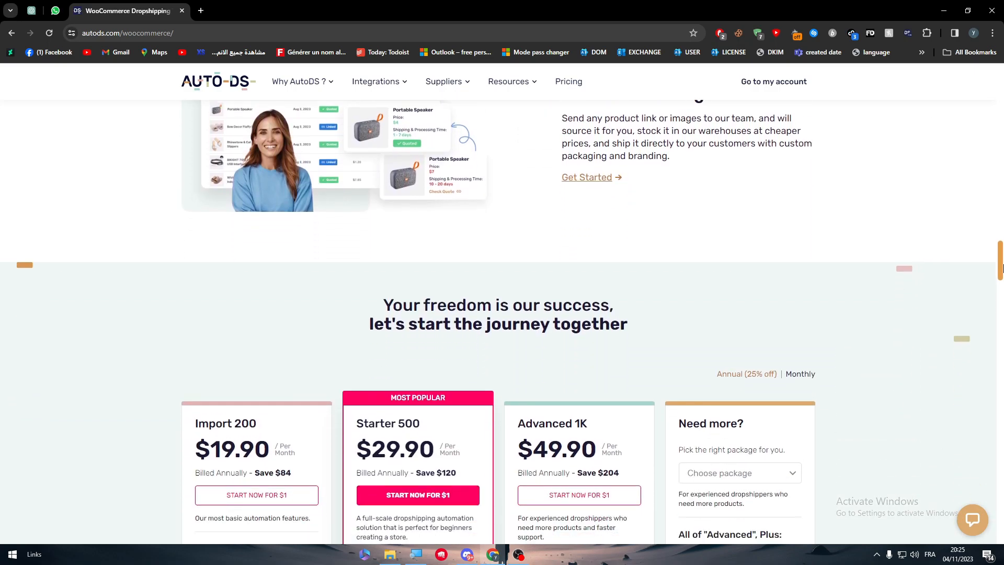
{"action": "scroll", "scroll_direction": "up", "scroll_amount": 3}
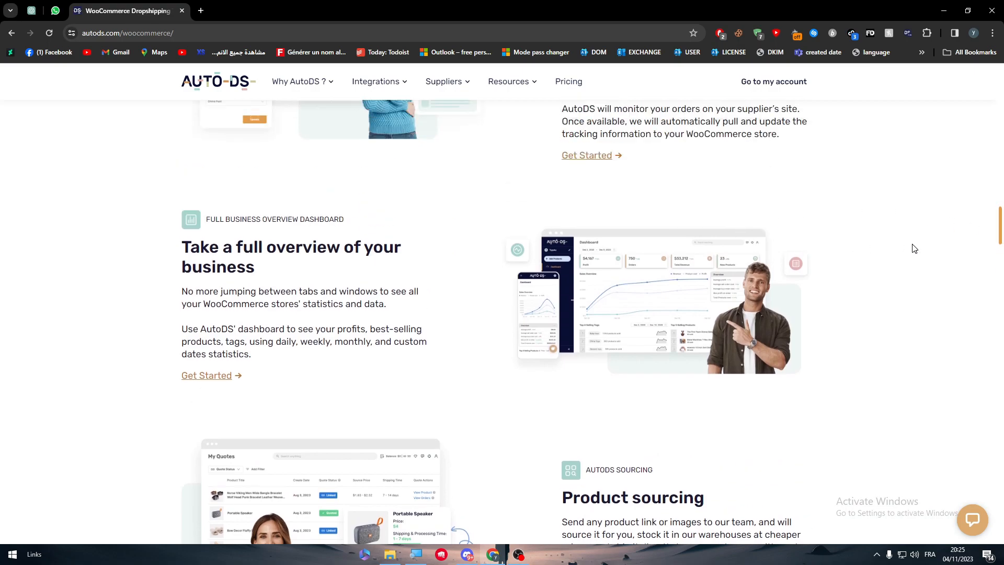
{"action": "mouse_move", "coordinate": [941, 249]}
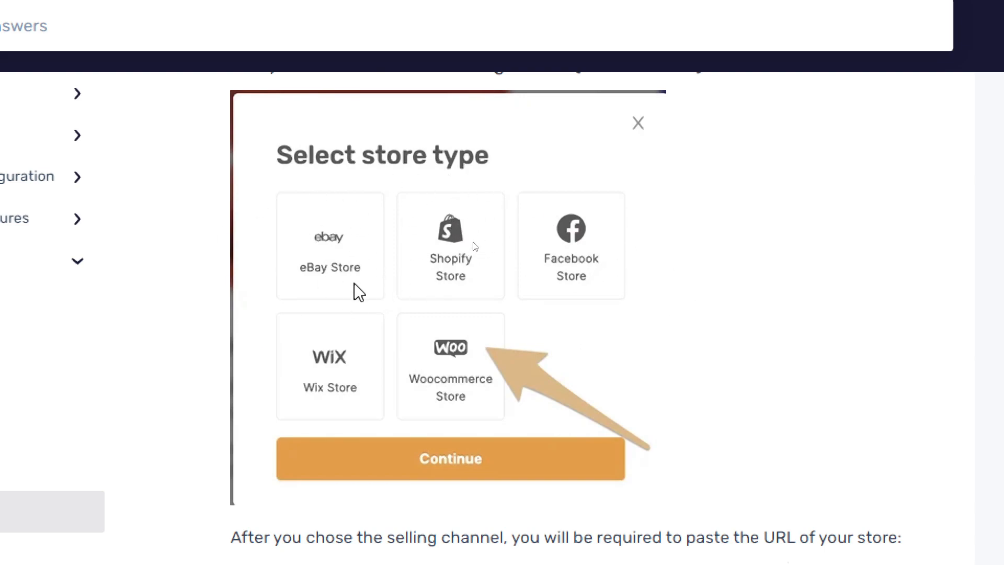
{"action": "mouse_move", "coordinate": [261, 351]}
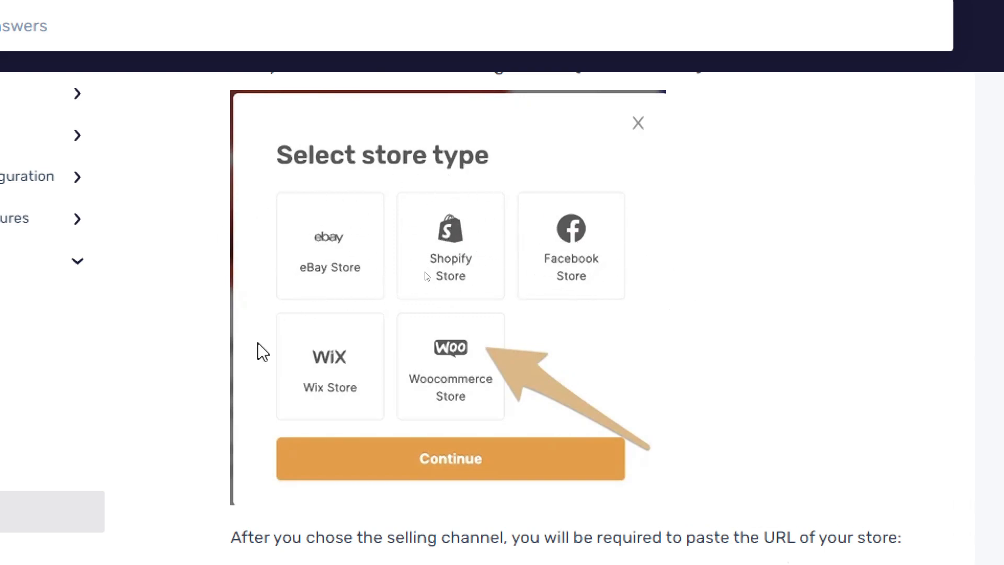
{"action": "mouse_move", "coordinate": [509, 345]}
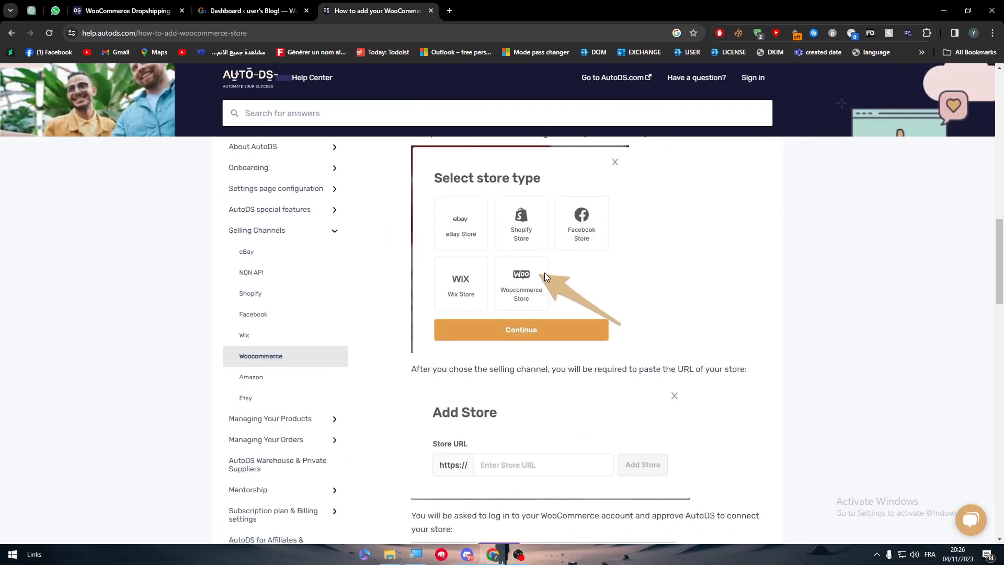
Scroll the WooCommerce guide past the Select store type and Add Store screenshots, then enter 'etsy'
{"action": "scroll", "scroll_direction": "down", "scroll_amount": 3}
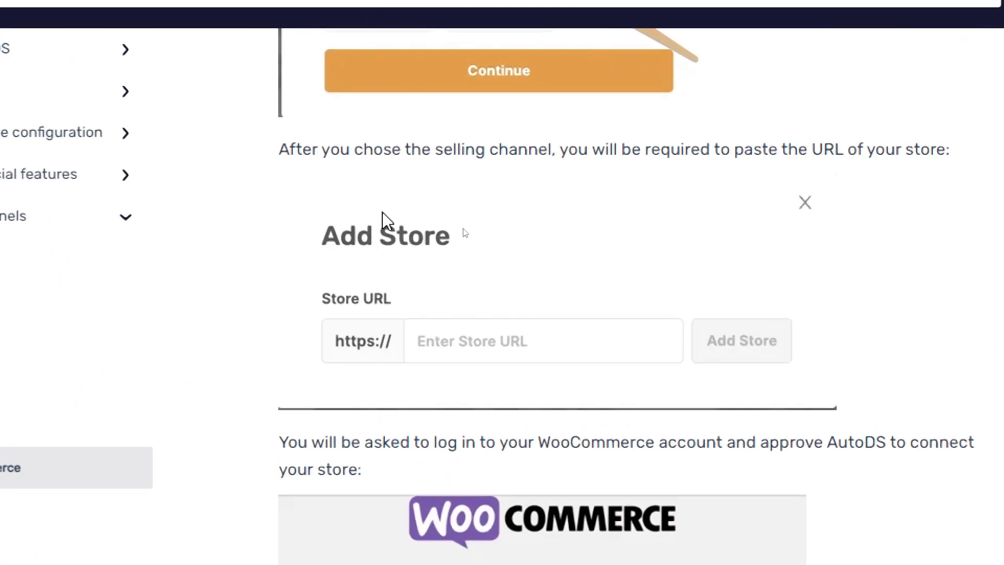
{"action": "mouse_move", "coordinate": [256, 162]}
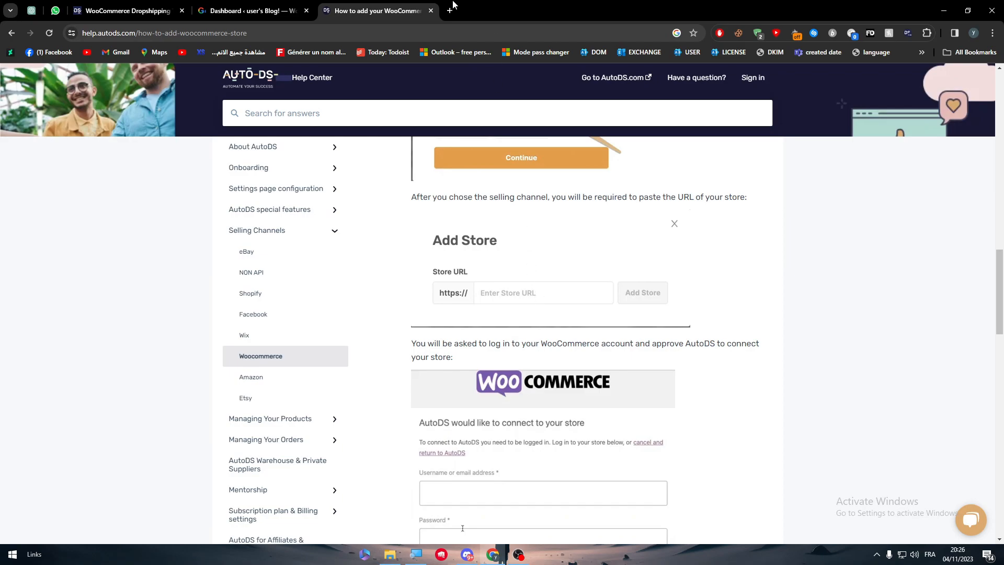
{"action": "type", "text": "etsy.com/your/shops/PrentUrDesieres/onboarding/payments?ref=hdr-mcpa"}
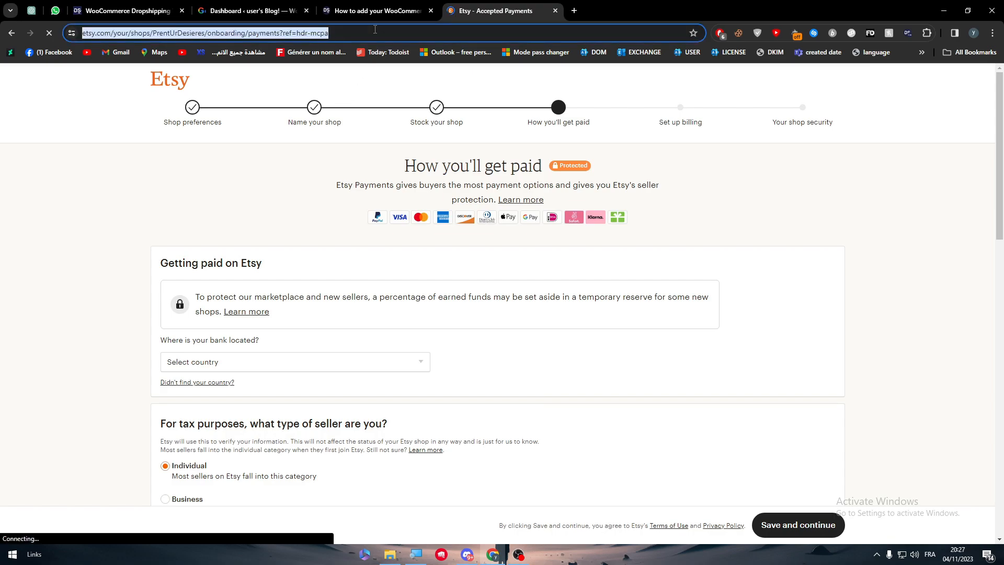
Glance at the WordPress Dashboard tab, then return to the AutoDS Help Center guide
{"action": "left_click", "coordinate": [250, 11]}
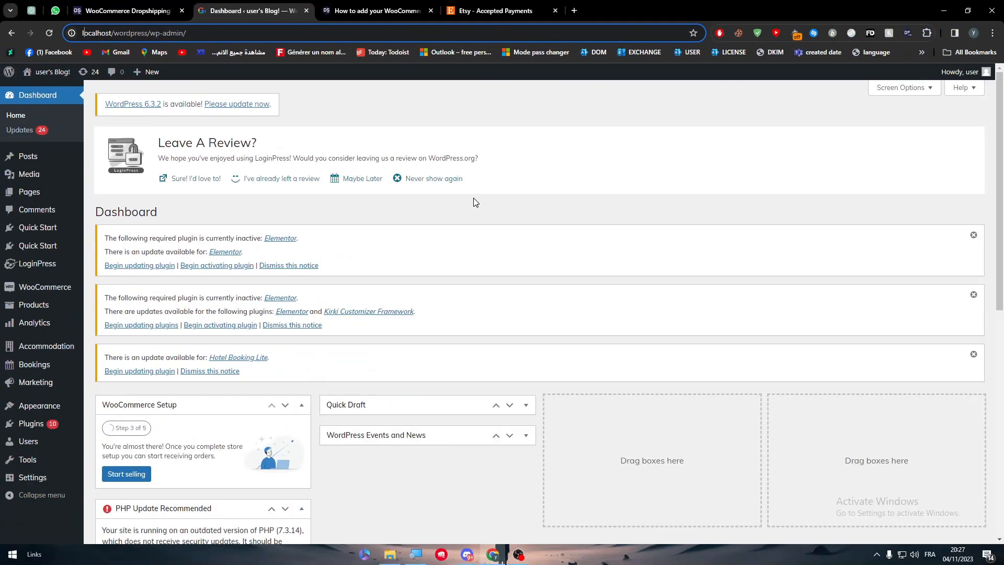
{"action": "left_click", "coordinate": [377, 11]}
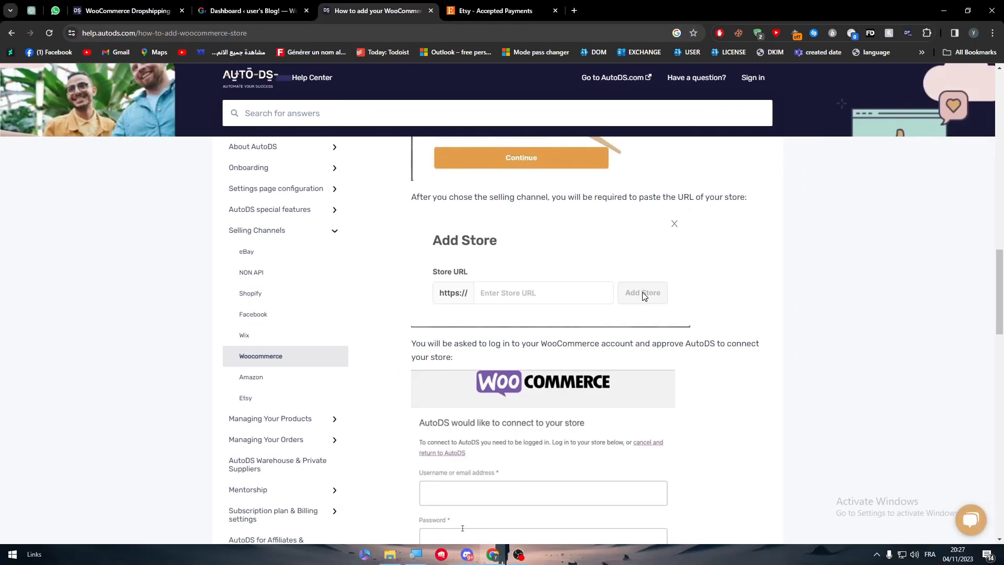
Scroll past the WooCommerce login, Approve and store-list screenshots, then switch to the WordPress Dashboard
{"action": "scroll", "scroll_direction": "down", "scroll_amount": 3}
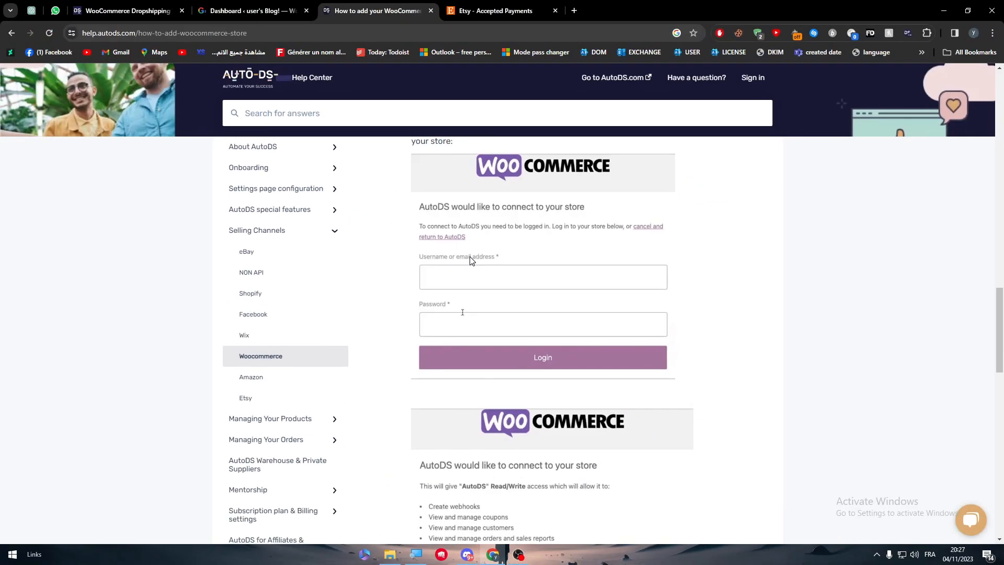
{"action": "scroll", "scroll_direction": "down", "scroll_amount": 3}
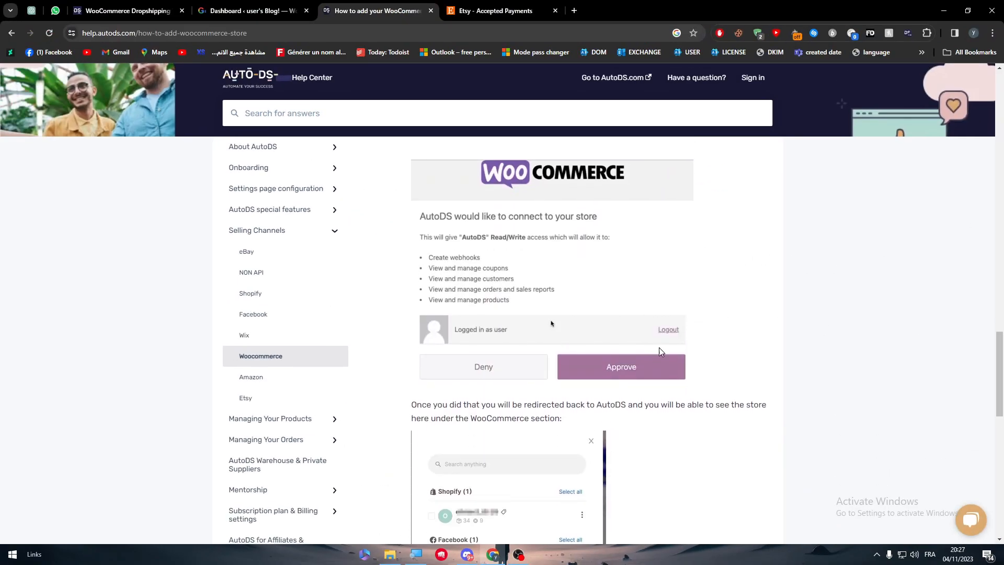
{"action": "scroll", "scroll_direction": "down", "scroll_amount": 3}
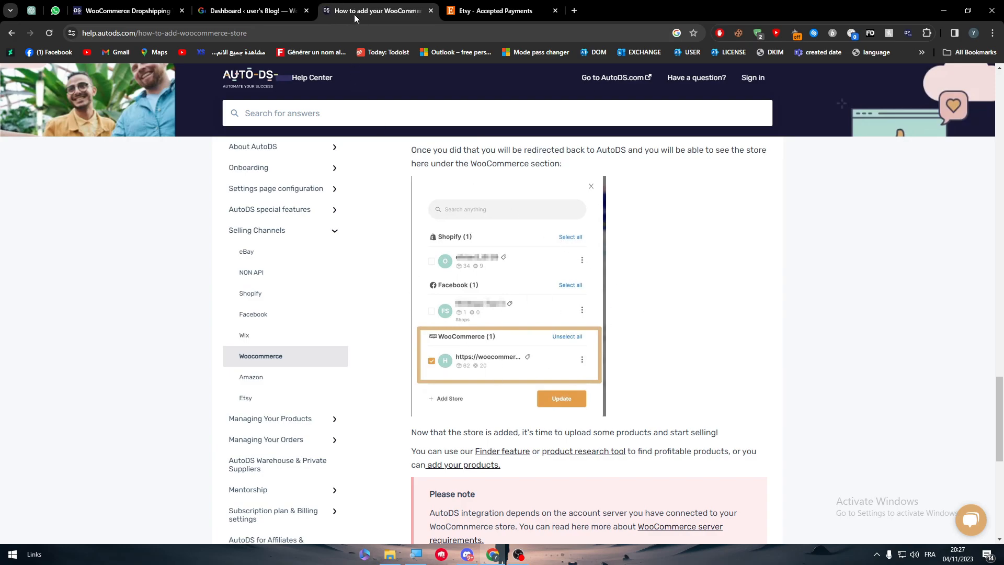
{"action": "left_click", "coordinate": [250, 11]}
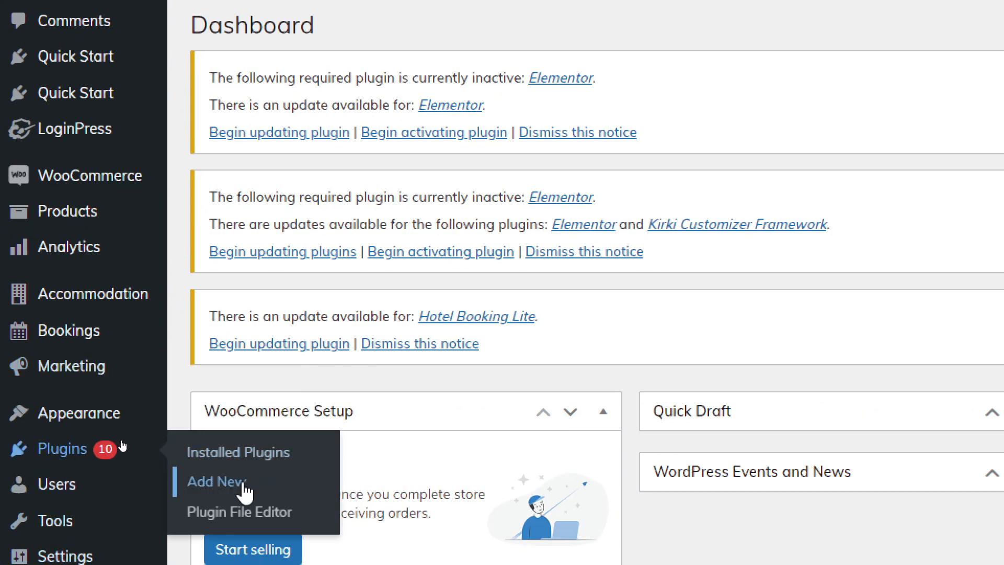
Search Add Plugins for 'autods', finding three dropshipping plugins, and open a blank new tab
{"action": "left_click", "coordinate": [215, 482]}
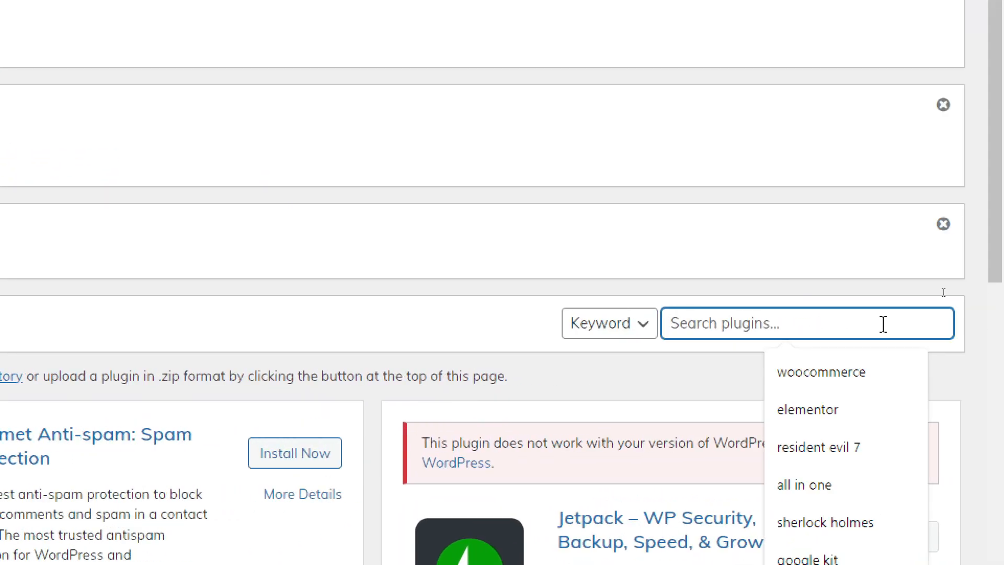
{"action": "scroll", "scroll_direction": "down", "scroll_amount": 3}
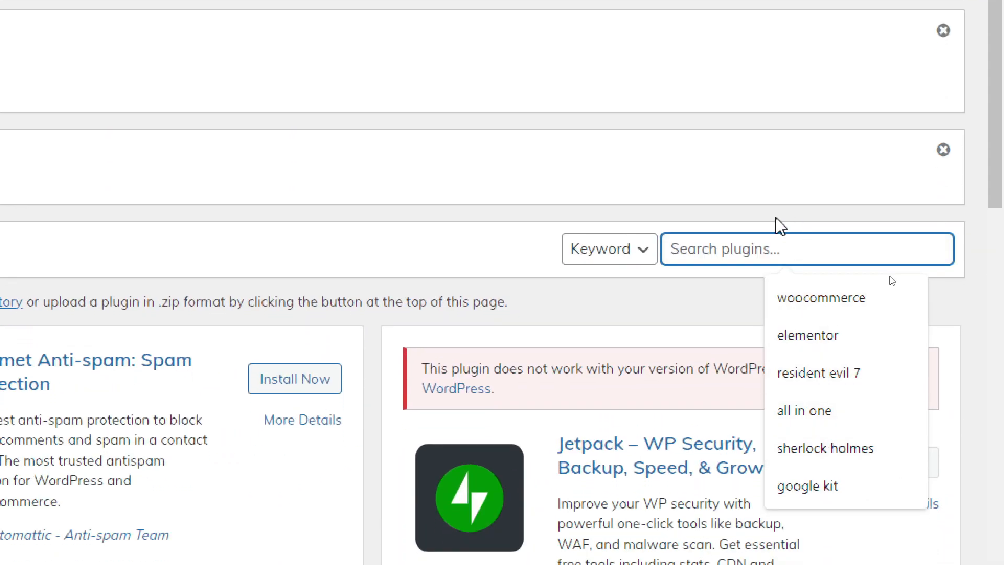
{"action": "type", "text": "autop"}
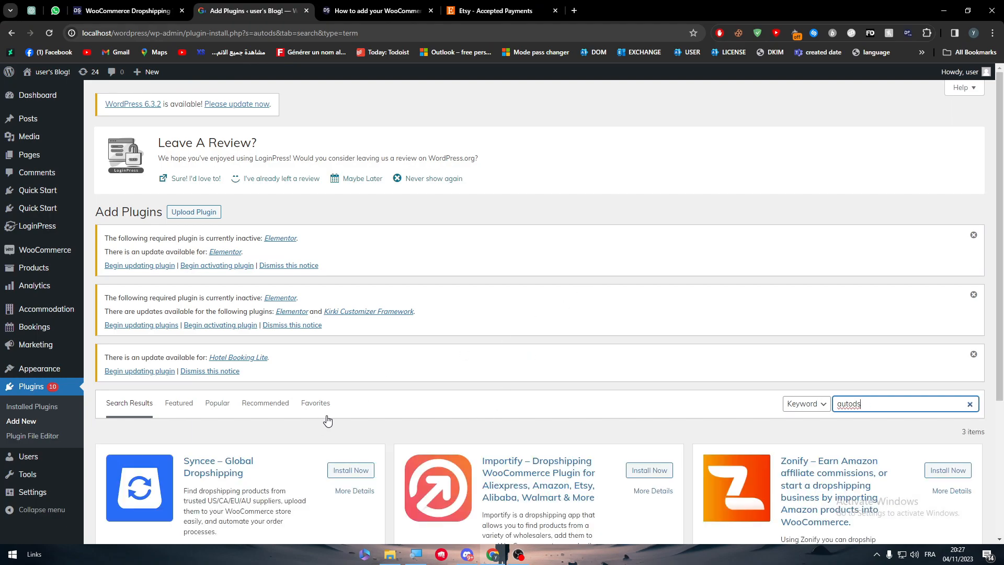
{"action": "left_click", "coordinate": [973, 234]}
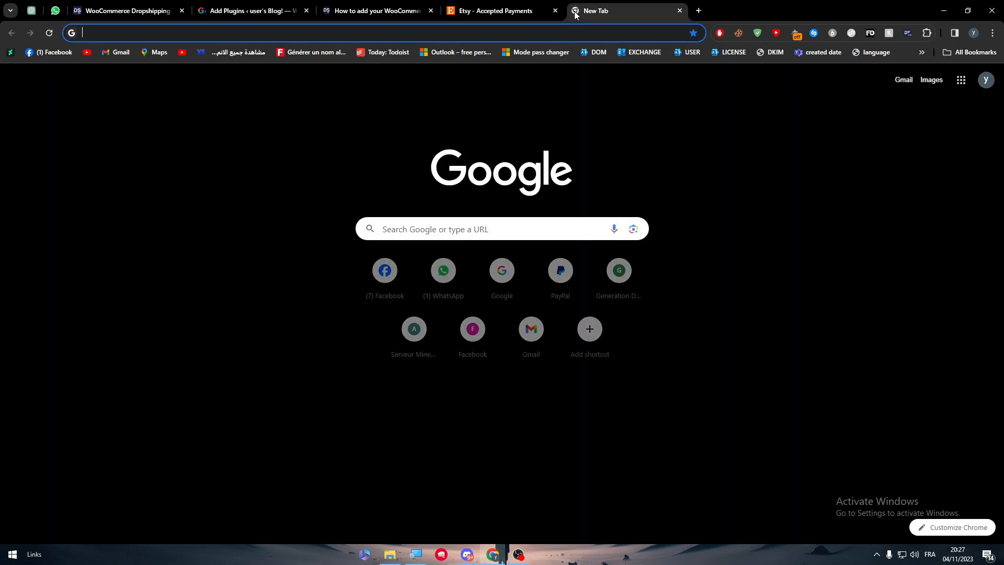
Google 'autods woocommerce', then refine it to 'autods woocommerce plugin download'
{"action": "type", "text": "autods woocommerce"}
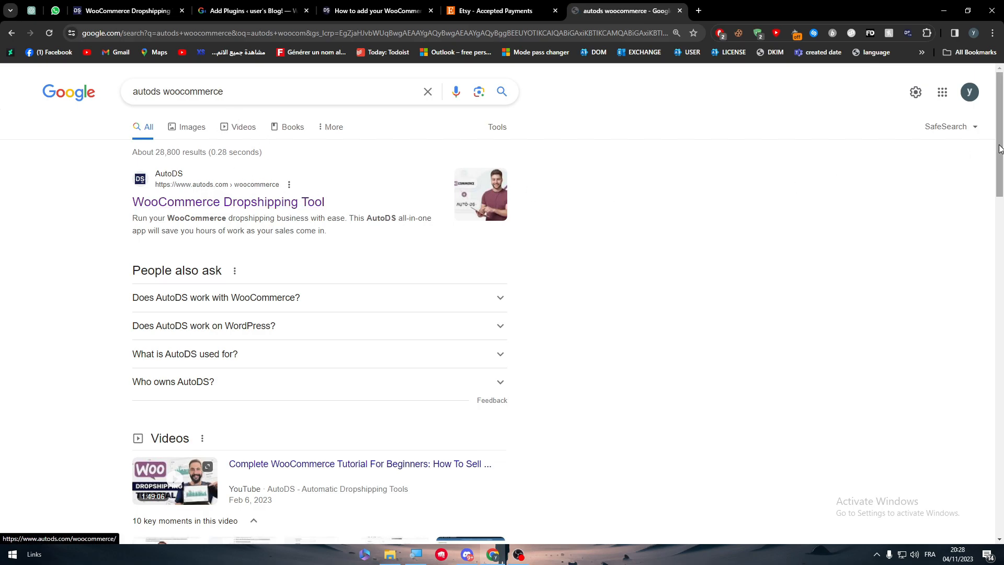
{"action": "scroll", "scroll_direction": "down", "scroll_amount": 3}
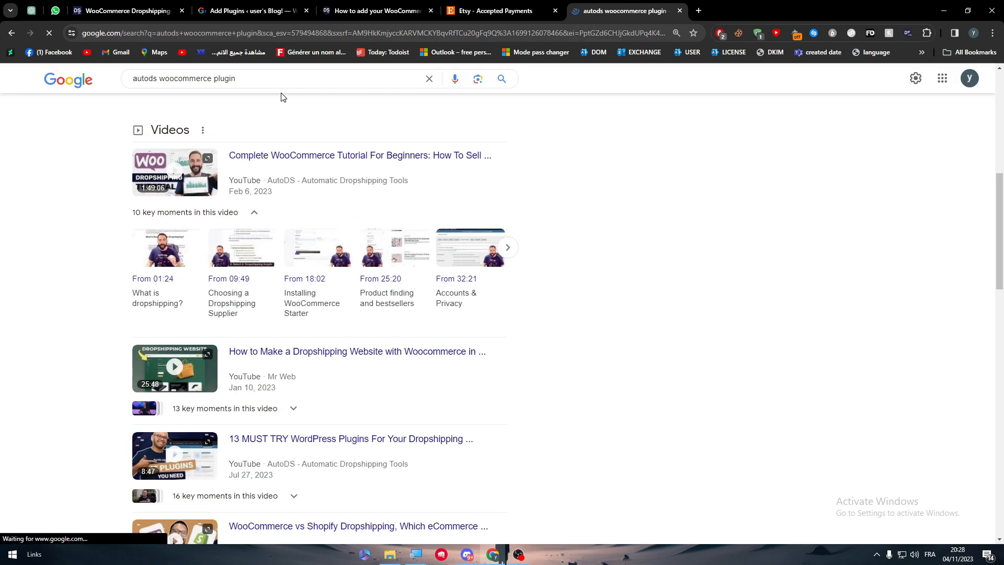
{"action": "left_click", "coordinate": [276, 78]}
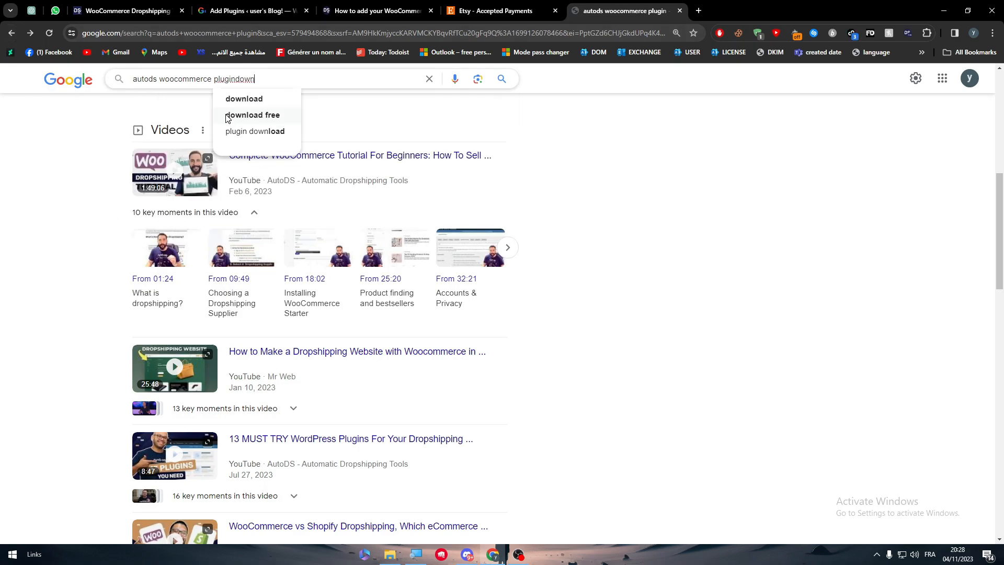
{"action": "left_click", "coordinate": [244, 98]}
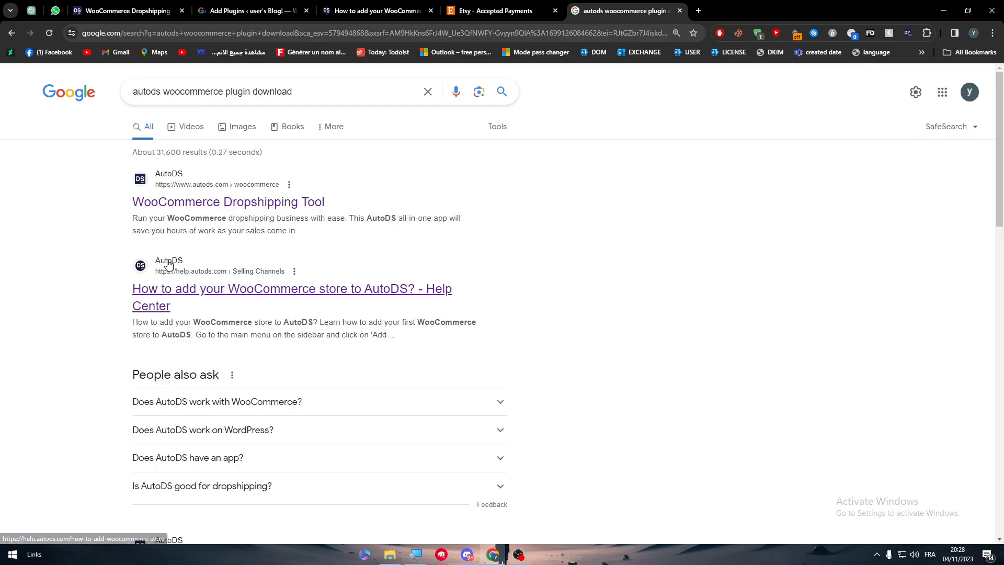
{"action": "mouse_move", "coordinate": [235, 183]}
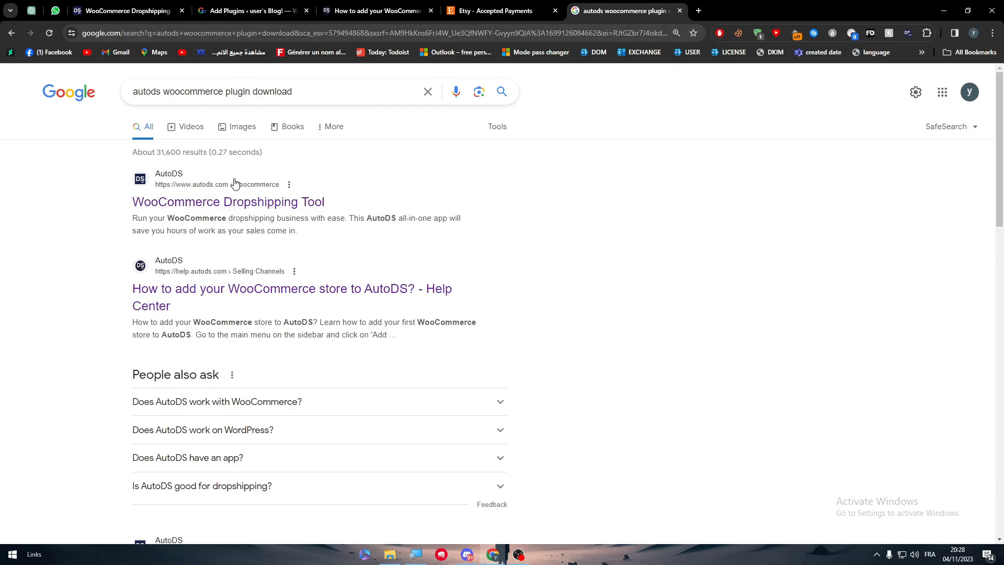
{"action": "scroll", "scroll_direction": "down", "scroll_amount": 3}
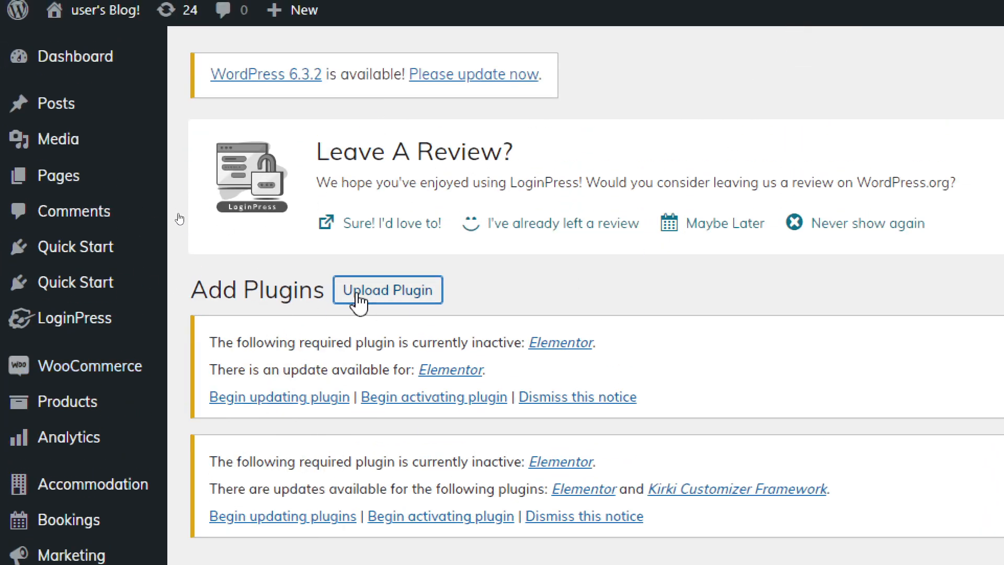
Reveal the Upload Plugin zip form, then close its file picker without choosing a file
{"action": "left_click", "coordinate": [387, 289]}
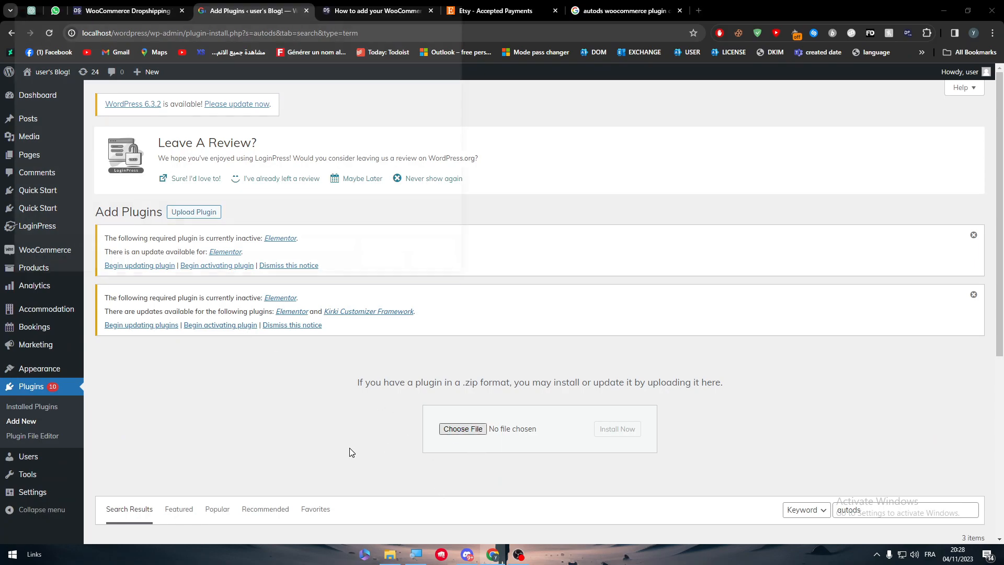
{"action": "left_click", "coordinate": [462, 428]}
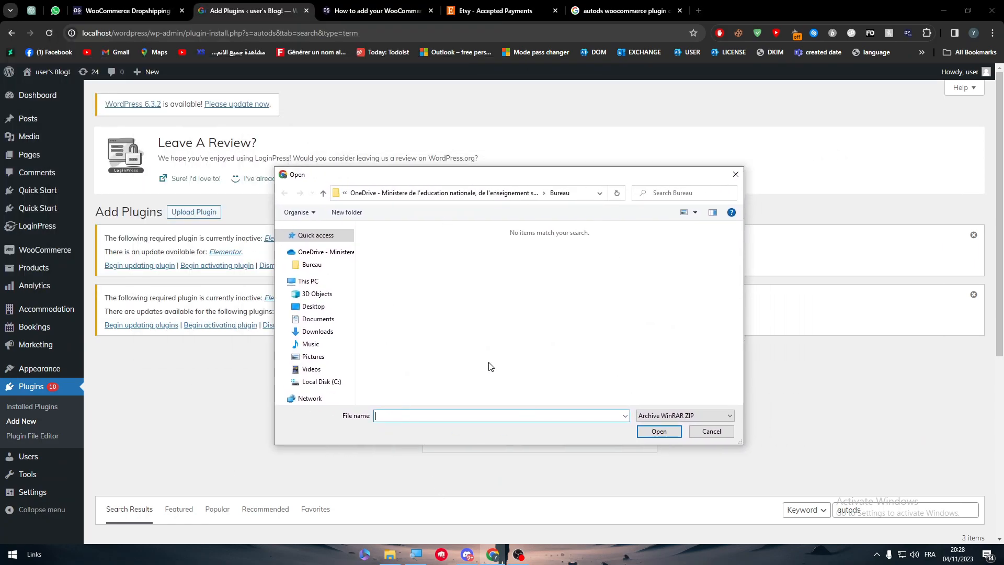
{"action": "left_click", "coordinate": [711, 430]}
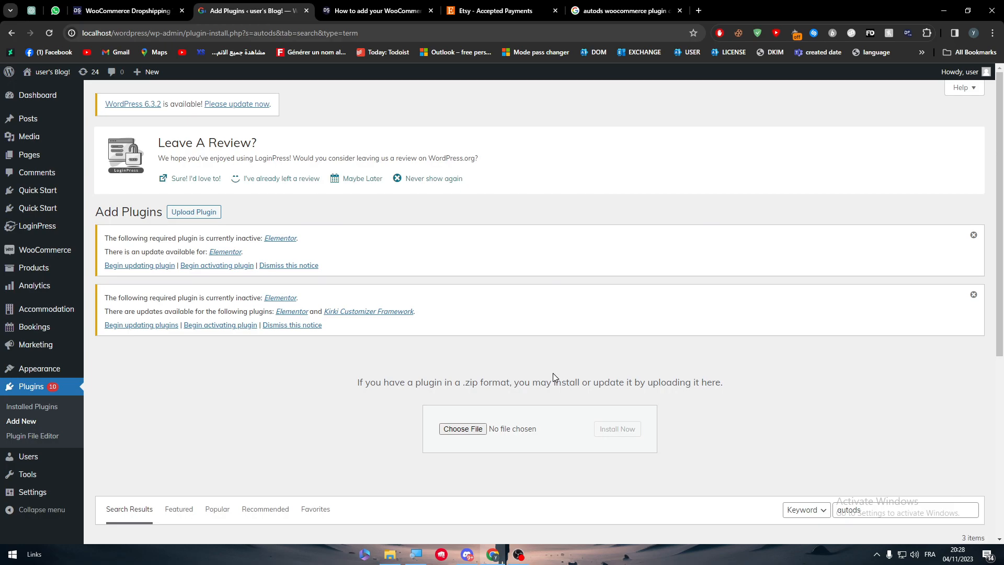
{"action": "mouse_move", "coordinate": [422, 365]}
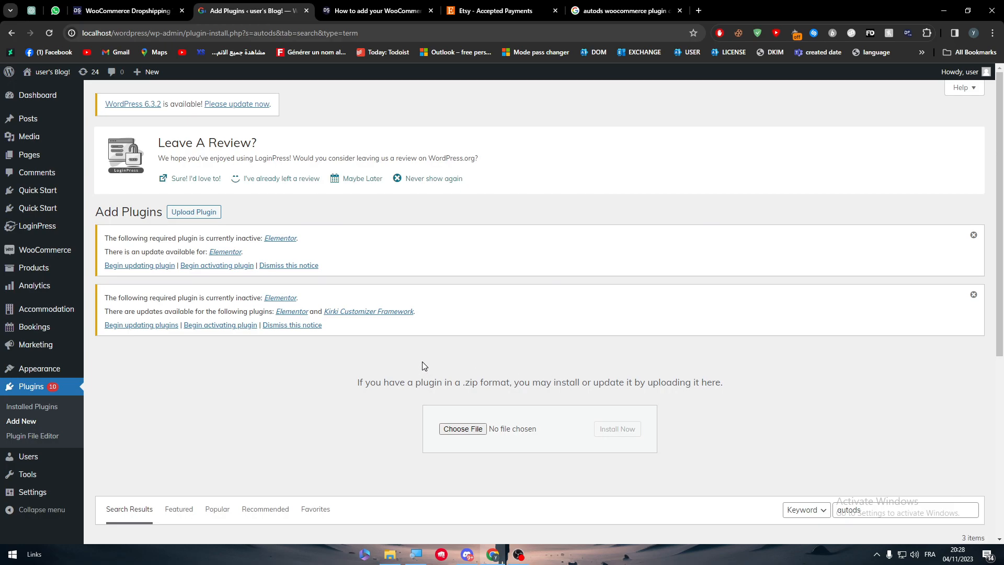
{"action": "mouse_move", "coordinate": [539, 327]}
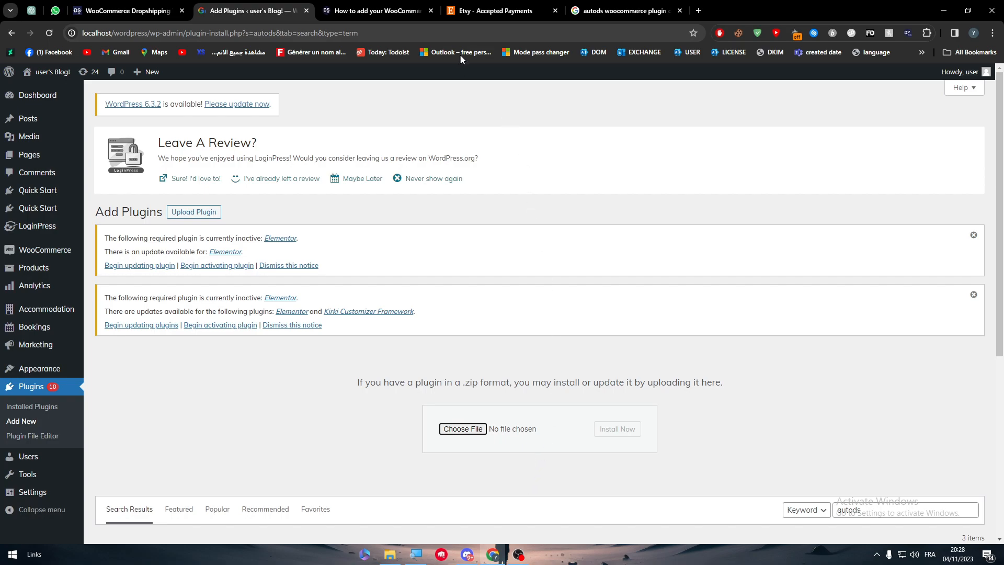
{"action": "mouse_move", "coordinate": [456, 52]}
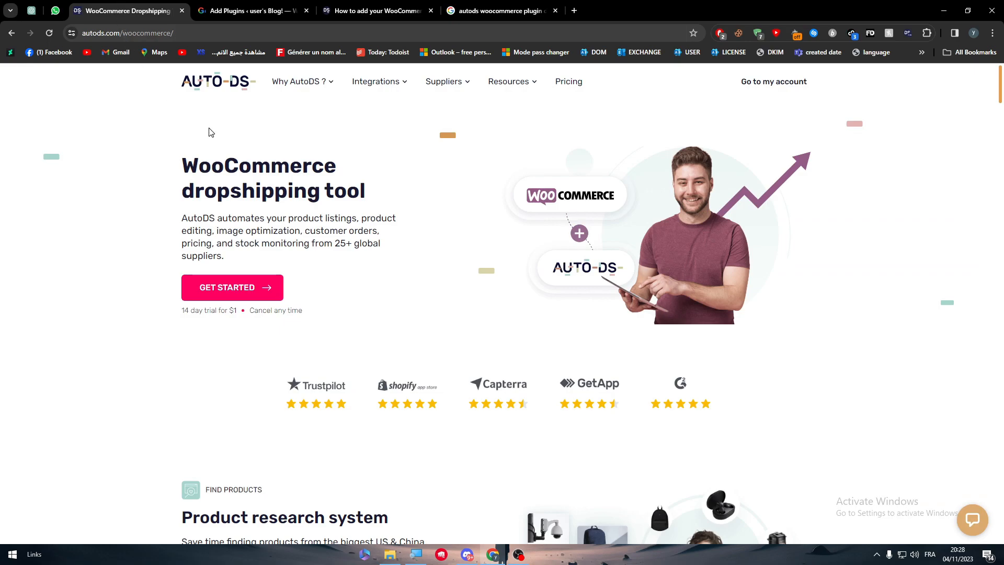
{"action": "mouse_move", "coordinate": [229, 165]}
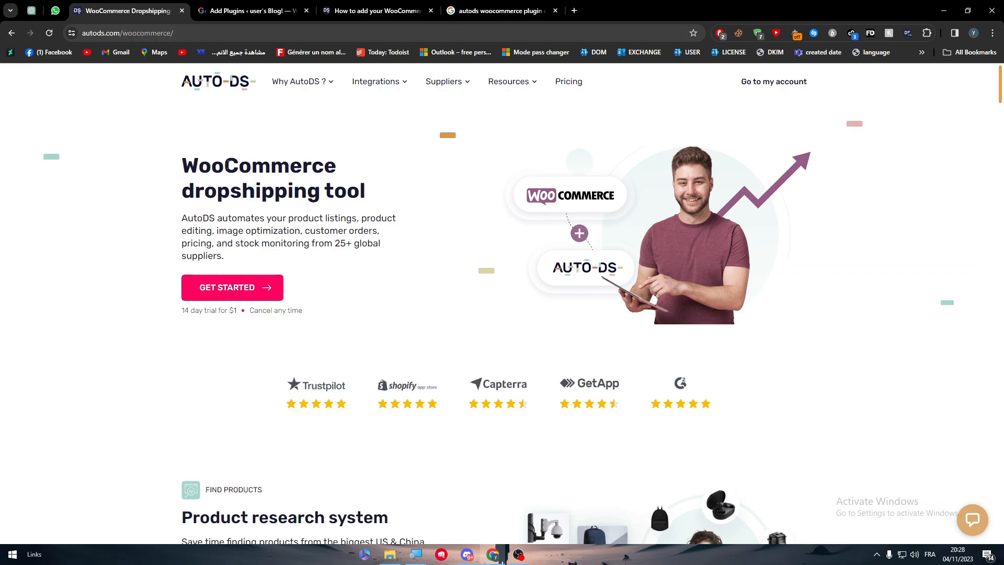
{"action": "mouse_move", "coordinate": [645, 234]}
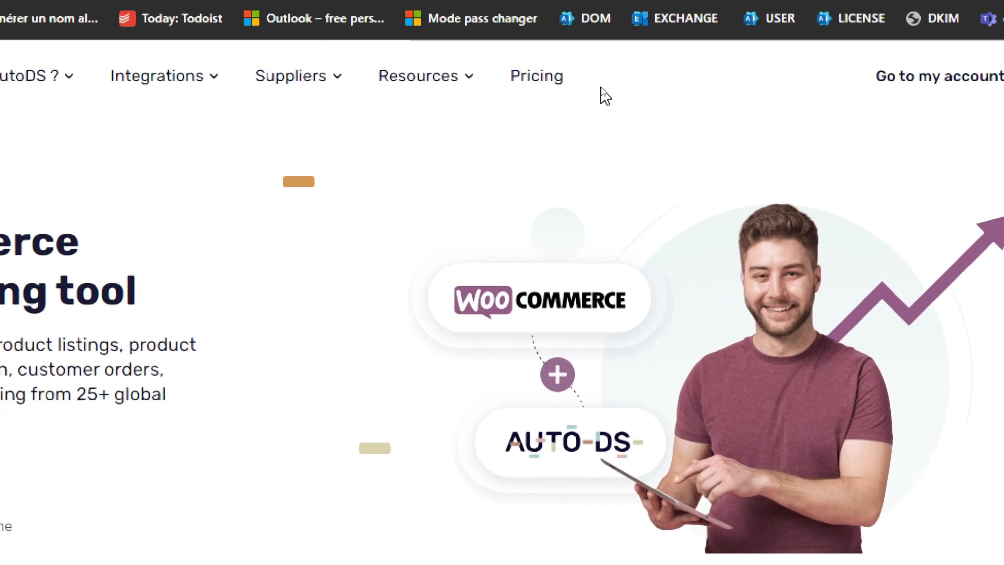
{"action": "mouse_move", "coordinate": [536, 75]}
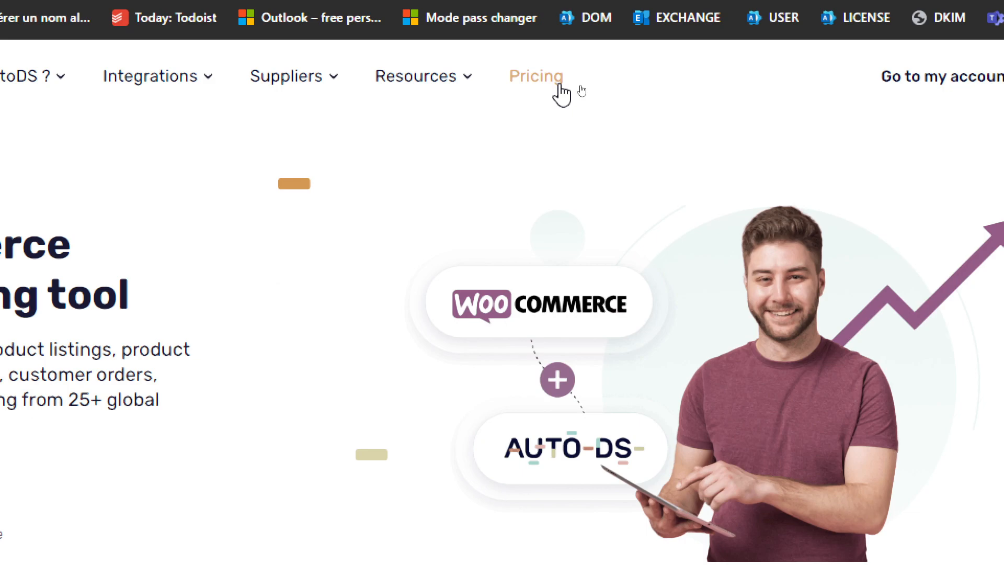
Open AutoDS Pricing on the Woo tab and review the Import 200, Starter 500 and Advanced 1K features
{"action": "left_click", "coordinate": [535, 75]}
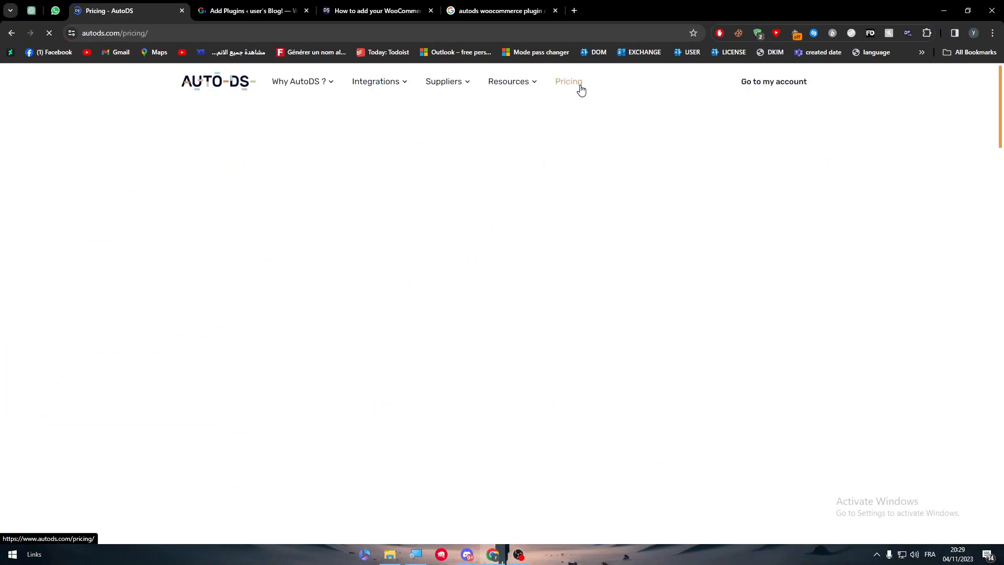
{"action": "left_click", "coordinate": [567, 82]}
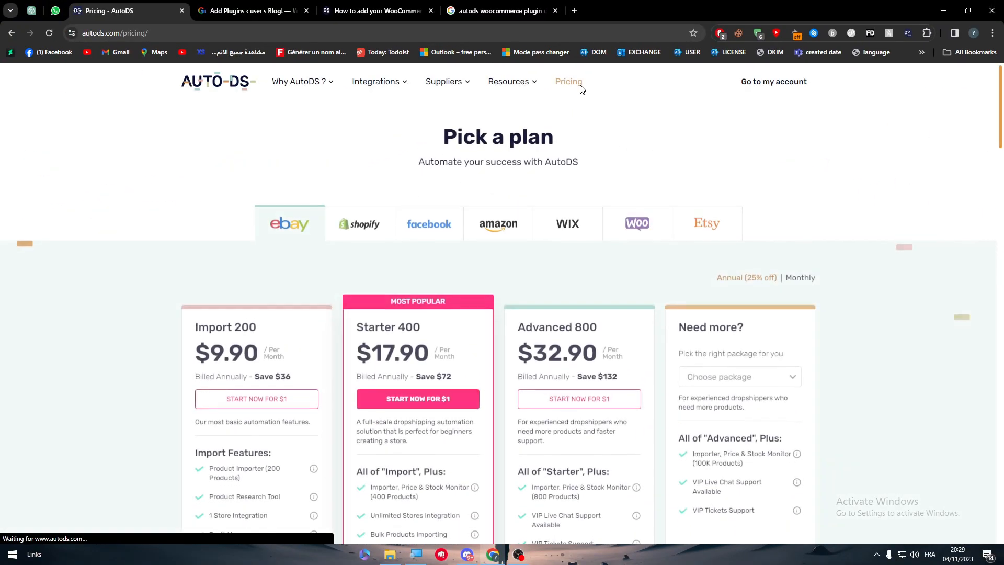
{"action": "scroll", "scroll_direction": "down", "scroll_amount": 3}
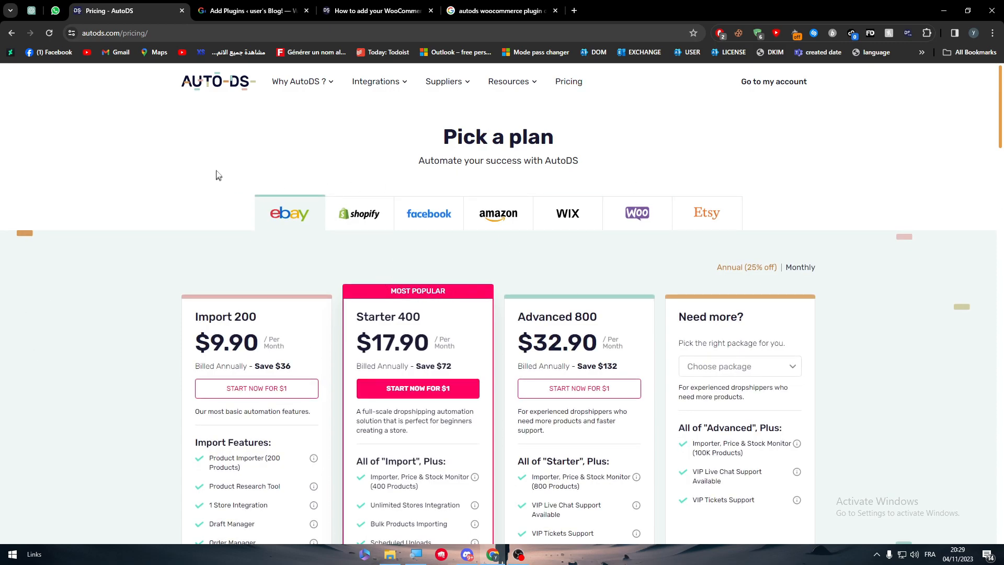
{"action": "mouse_move", "coordinate": [621, 172]}
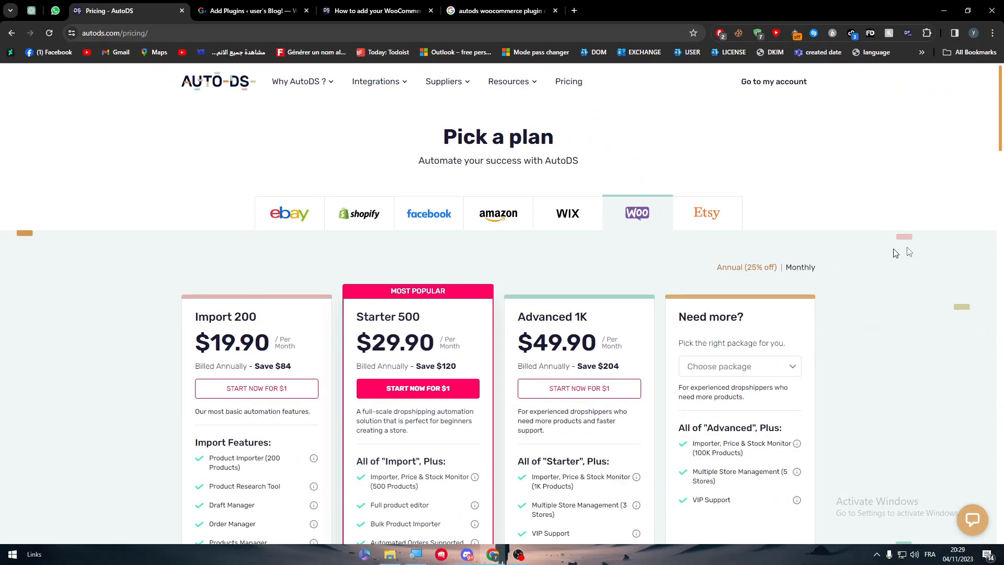
{"action": "scroll", "scroll_direction": "down", "scroll_amount": 3}
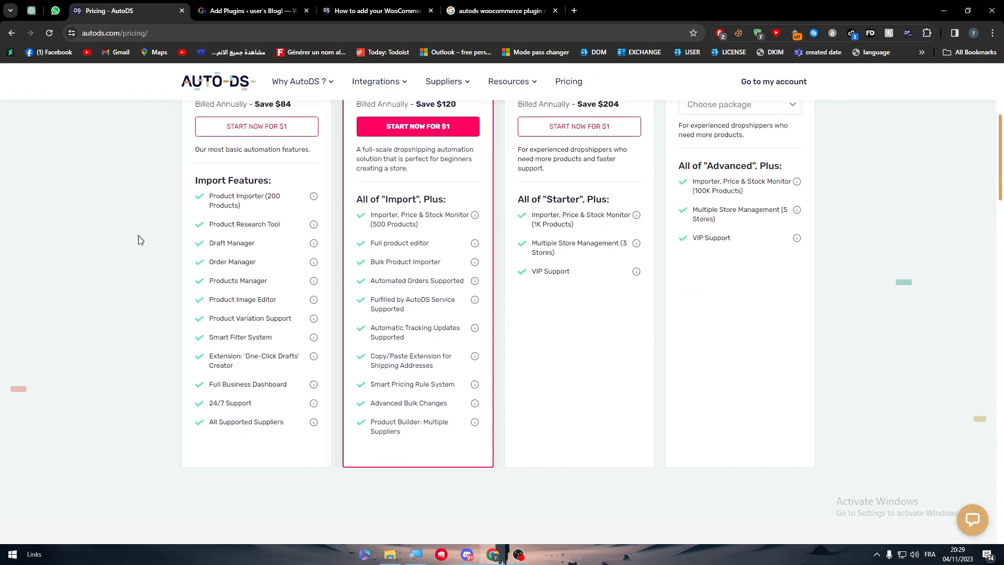
{"action": "mouse_move", "coordinate": [101, 212]}
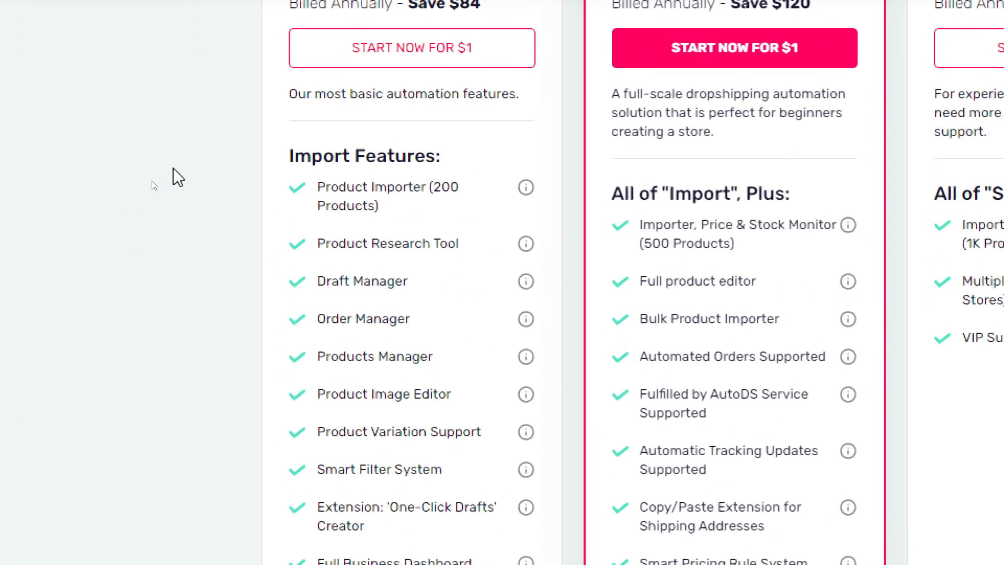
{"action": "mouse_move", "coordinate": [321, 247]}
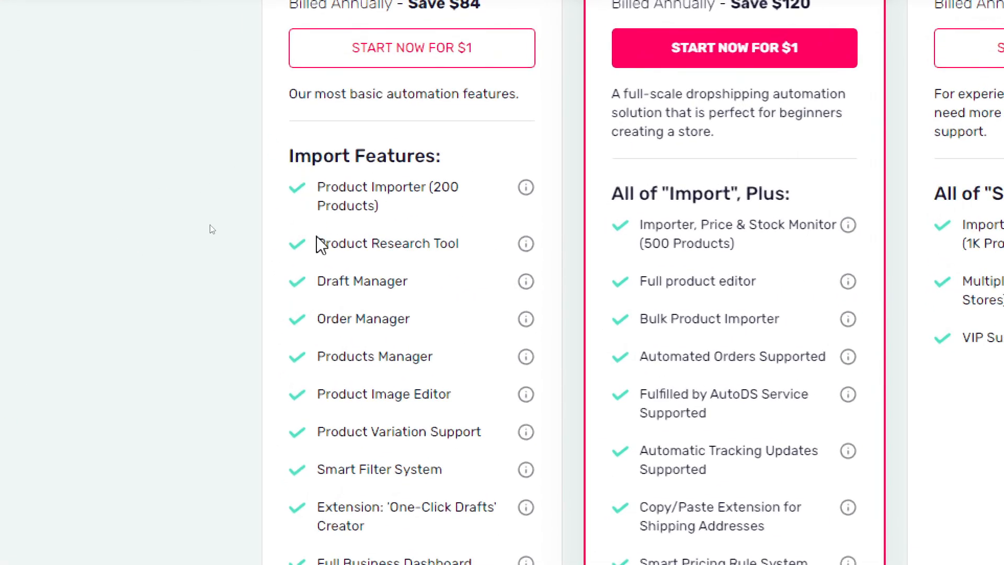
{"action": "mouse_move", "coordinate": [336, 271]}
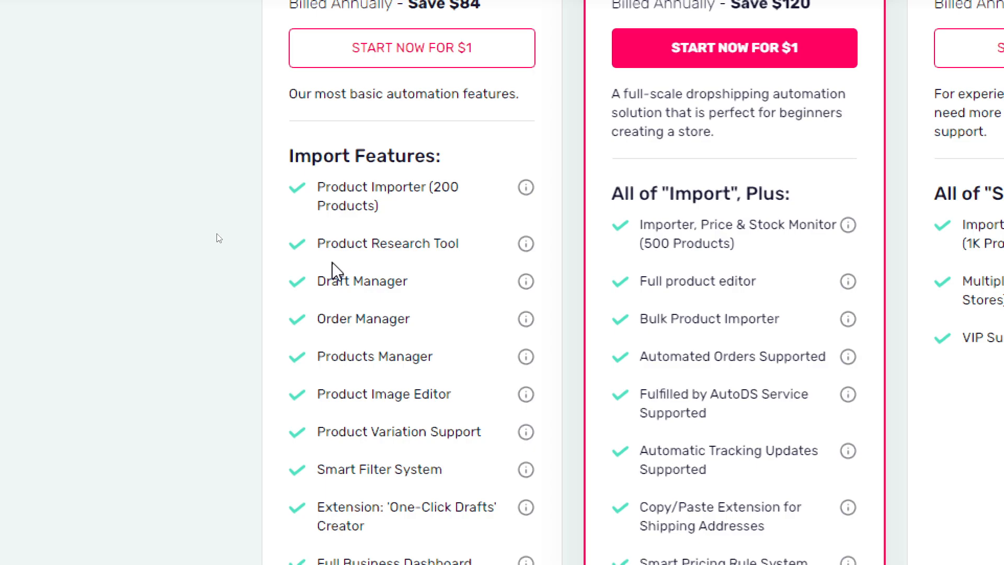
{"action": "scroll", "scroll_direction": "down", "scroll_amount": 3}
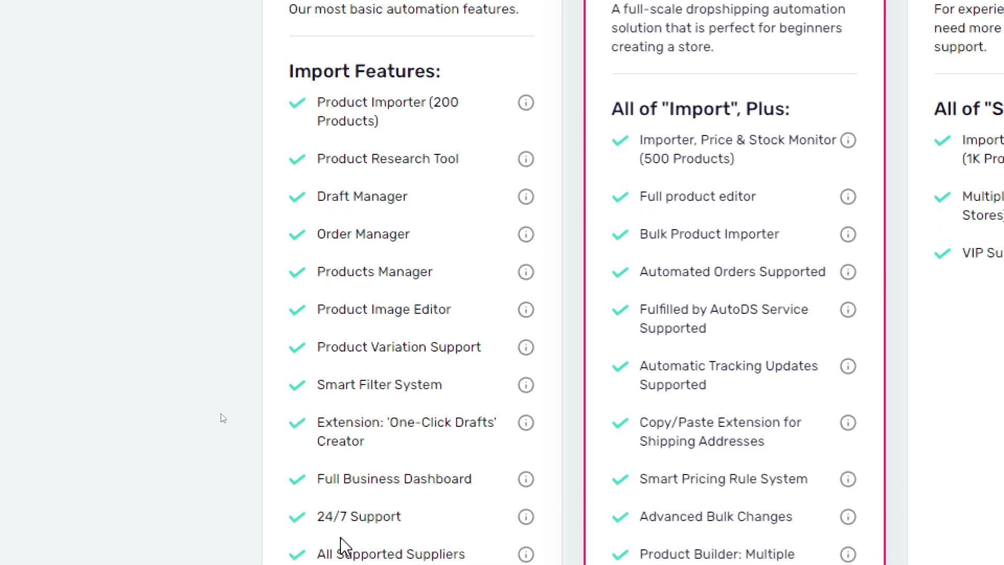
{"action": "scroll", "scroll_direction": "down", "scroll_amount": 3}
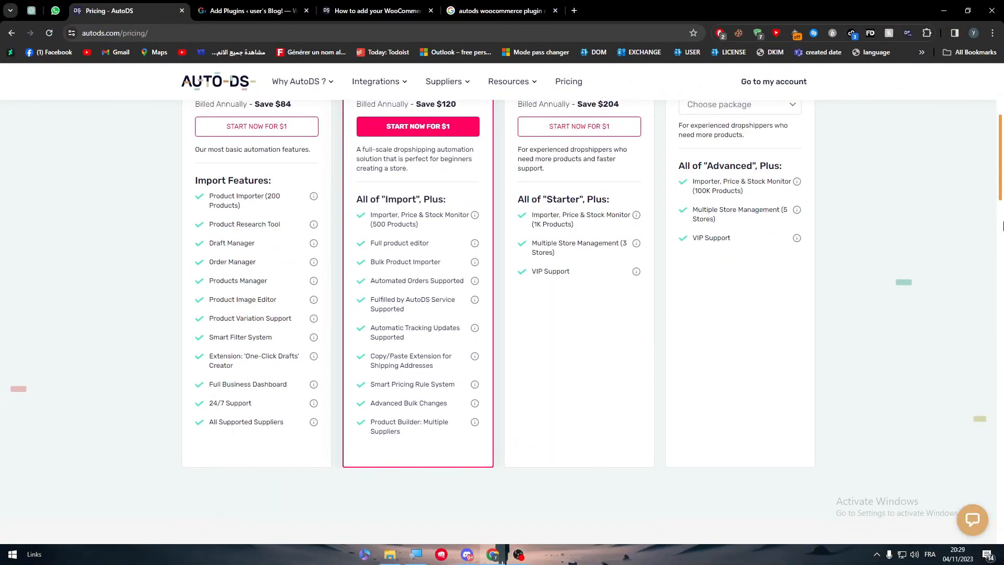
{"action": "scroll", "scroll_direction": "up", "scroll_amount": 3}
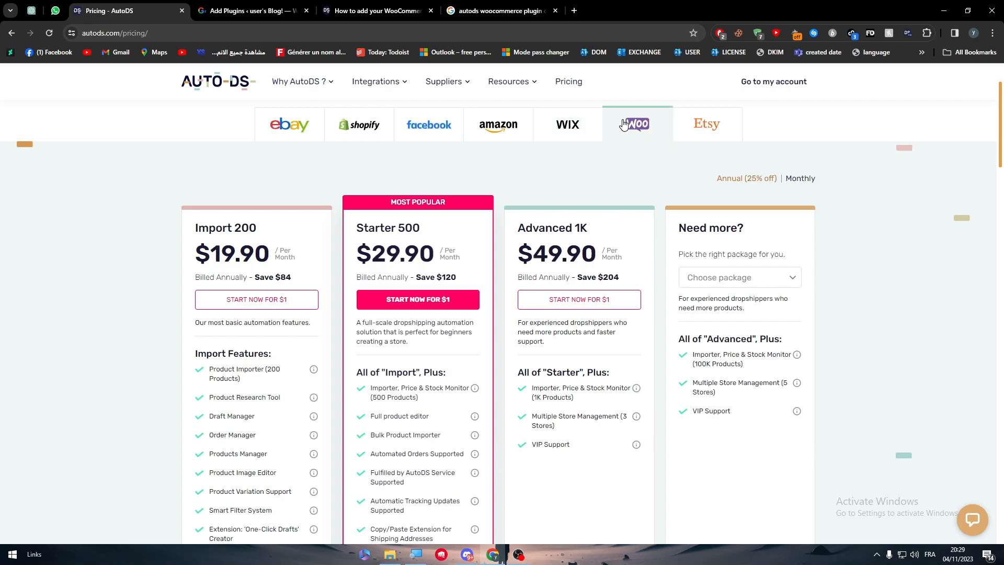
{"action": "left_click", "coordinate": [498, 125]}
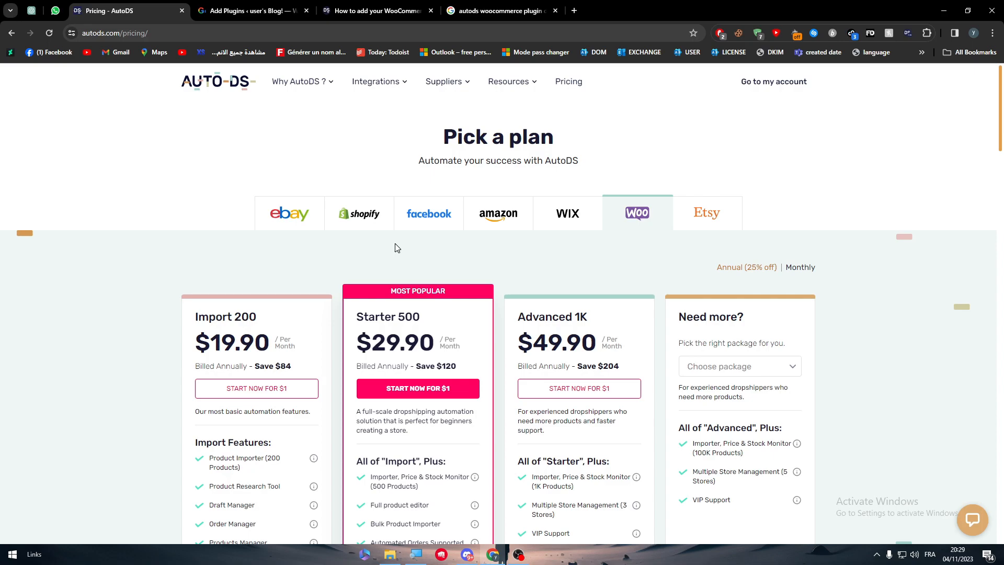
{"action": "mouse_move", "coordinate": [610, 173]}
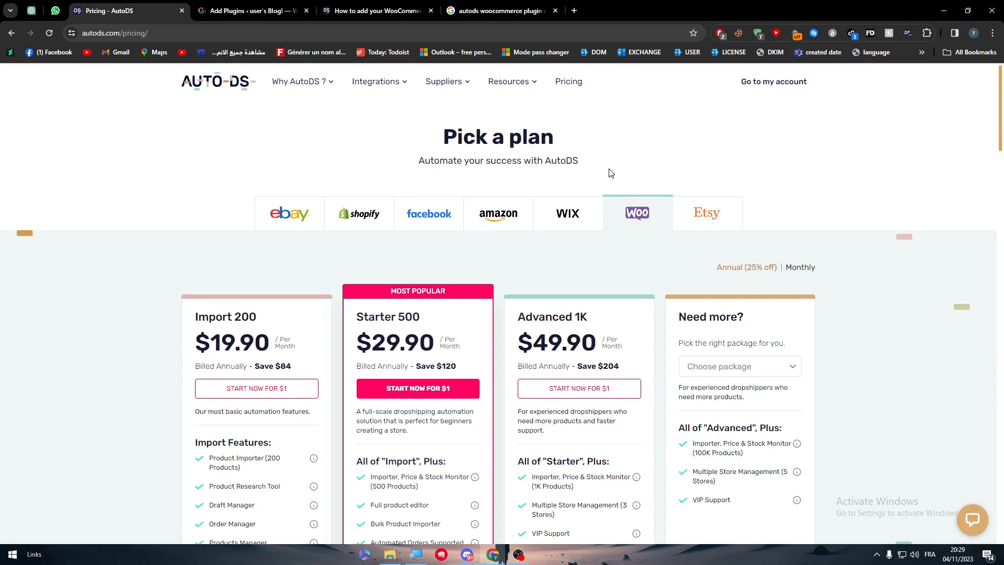
{"action": "mouse_move", "coordinate": [294, 176]}
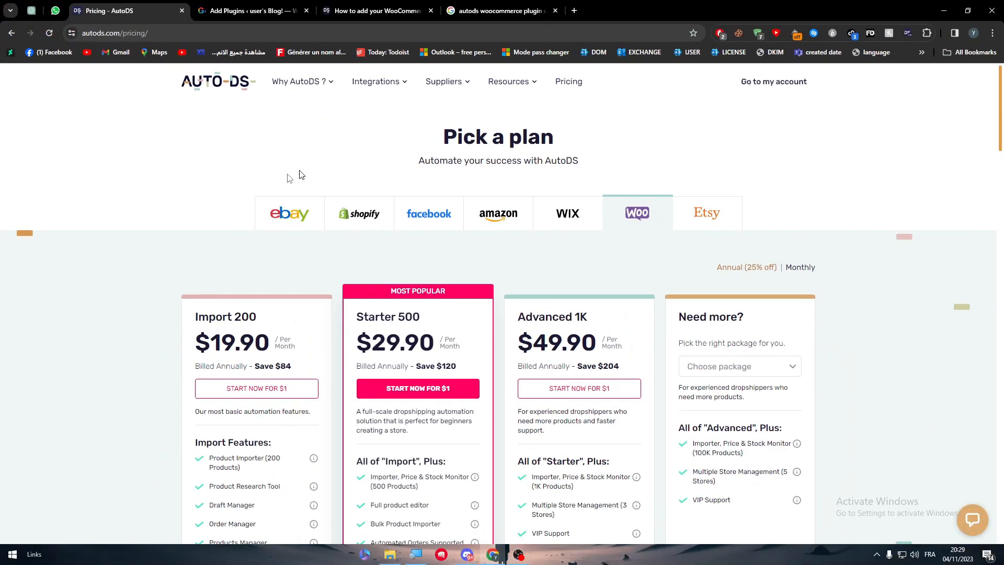
{"action": "mouse_move", "coordinate": [637, 221]}
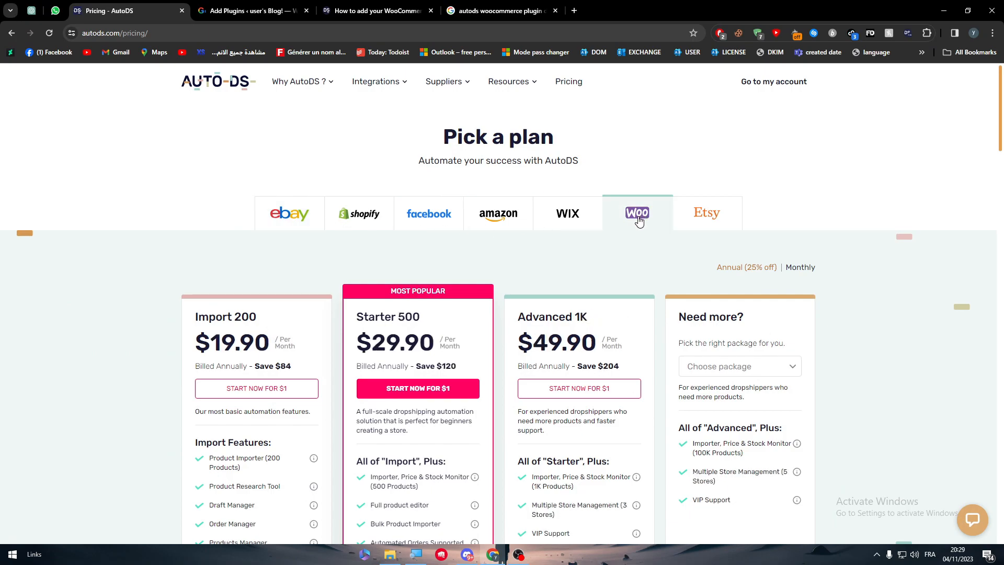
{"action": "mouse_move", "coordinate": [572, 253]}
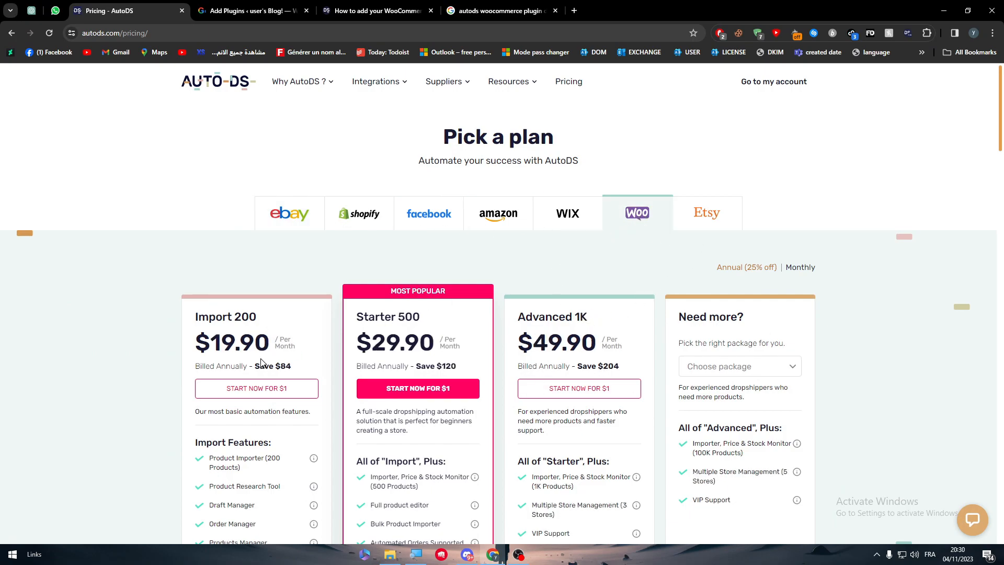
{"action": "mouse_move", "coordinate": [535, 328]}
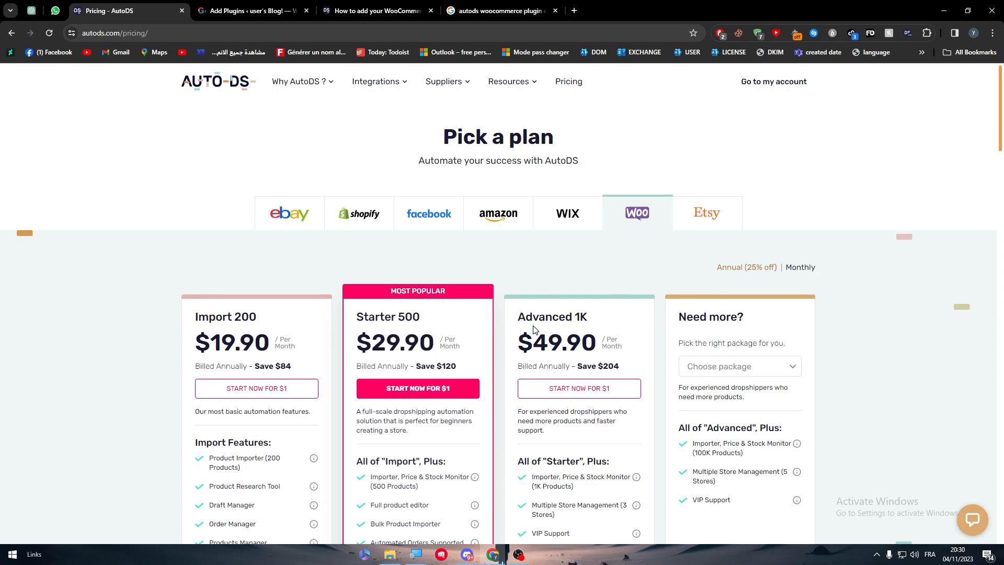
{"action": "mouse_move", "coordinate": [251, 327]}
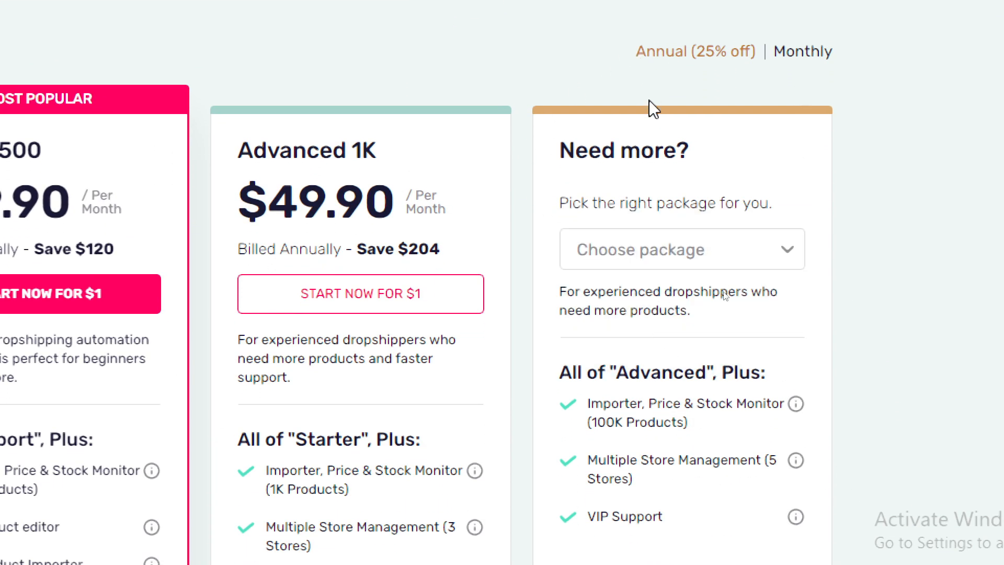
Choose Master 100K ($2090/month) from the Need more? package dropdown
{"action": "left_click", "coordinate": [681, 249]}
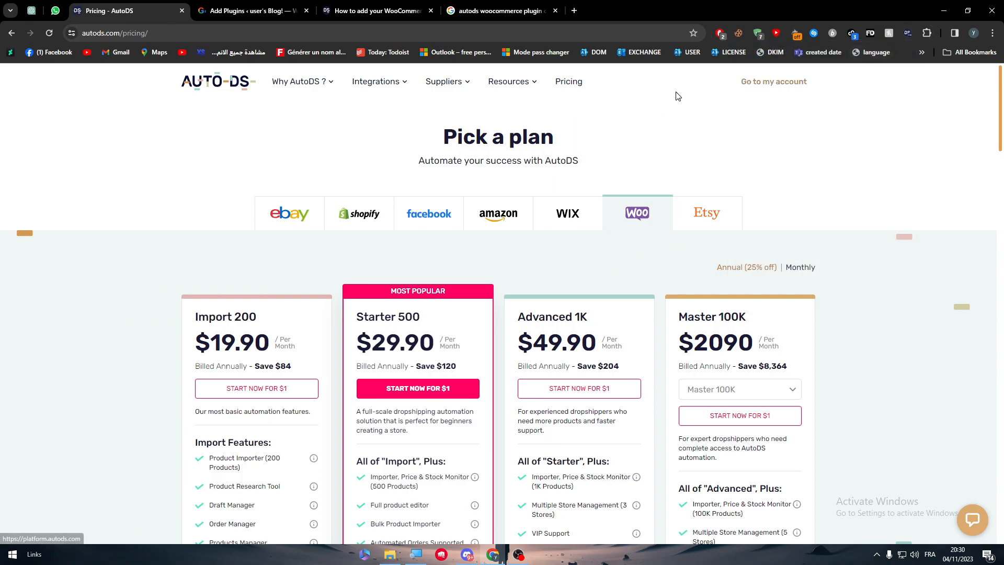
{"action": "mouse_move", "coordinate": [724, 161]}
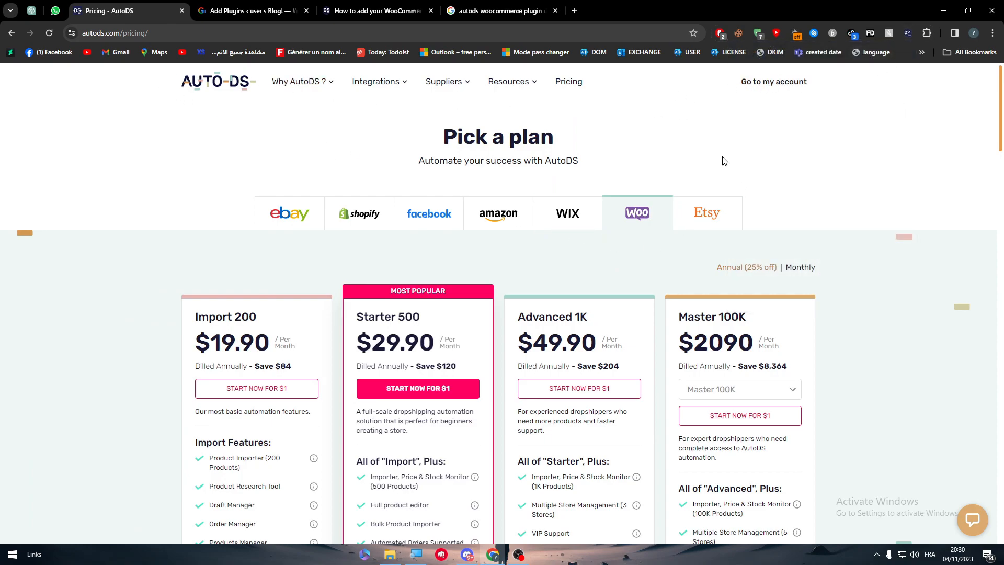